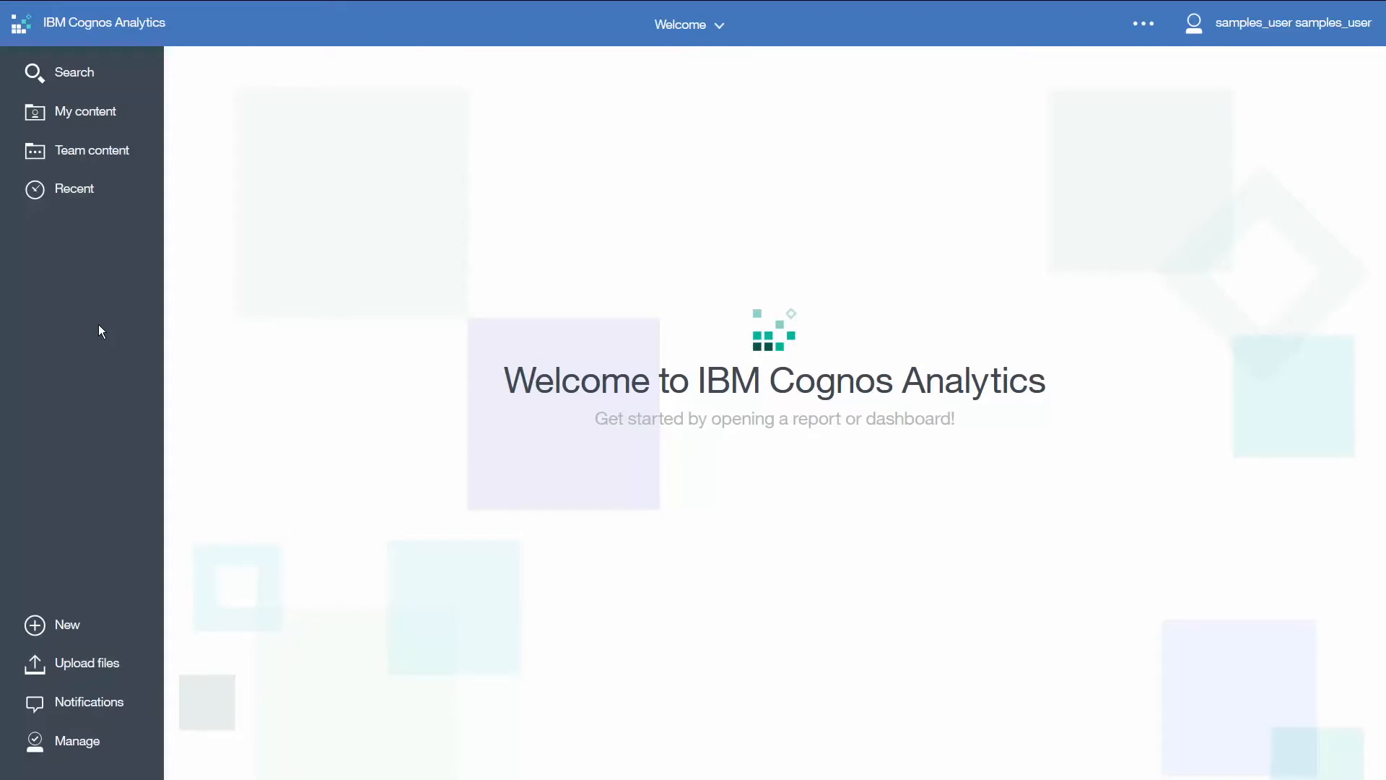
# Step: Open '1. My first report' from Team content > Samples > Get started in edit mode
pyautogui.click(90, 150)
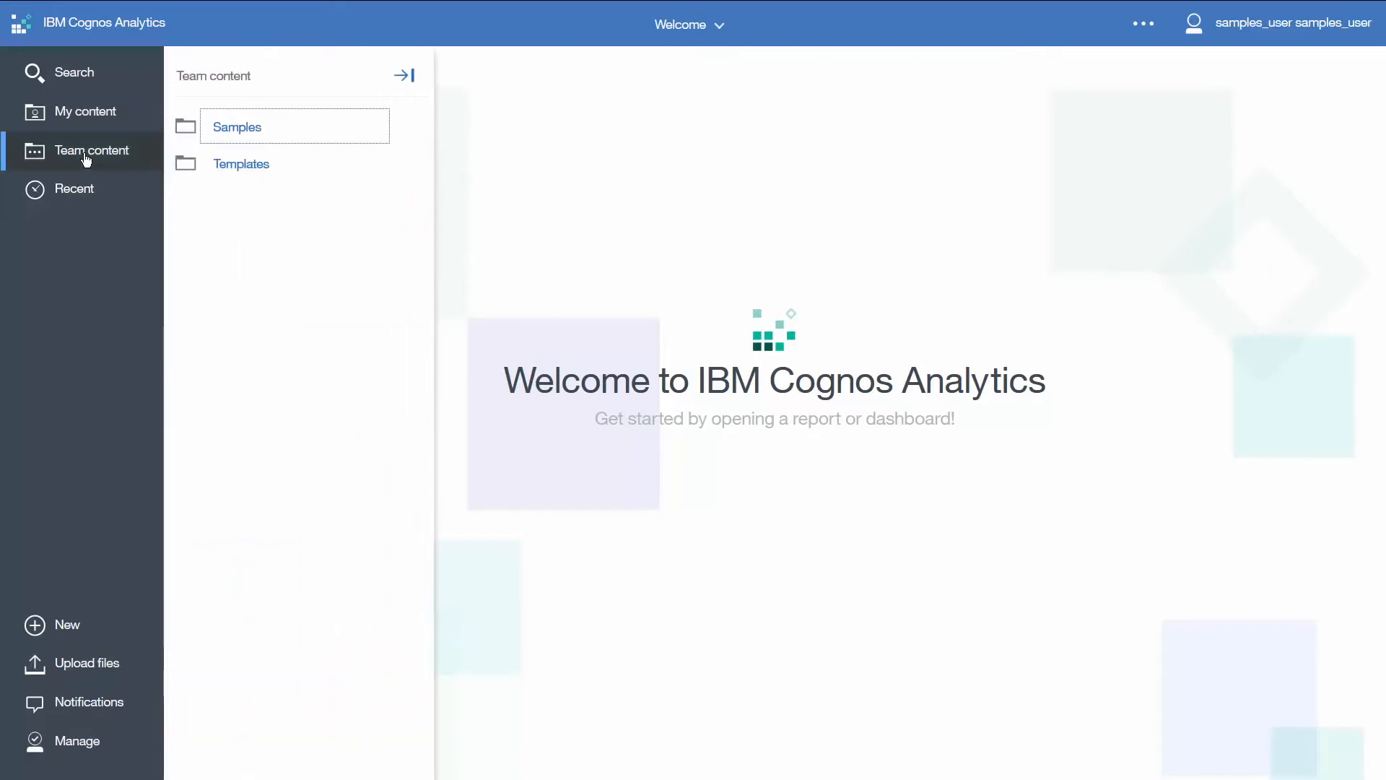
pyautogui.click(236, 126)
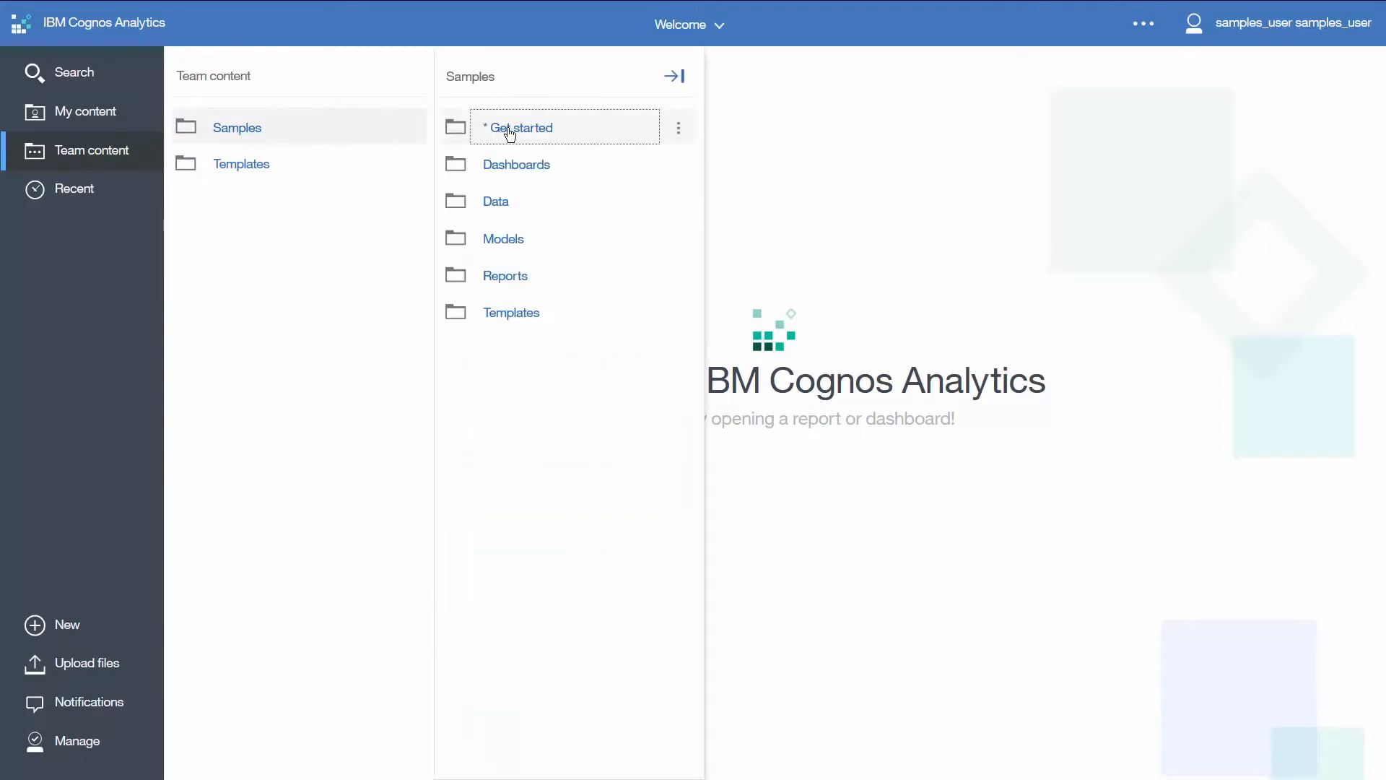
pyautogui.click(520, 127)
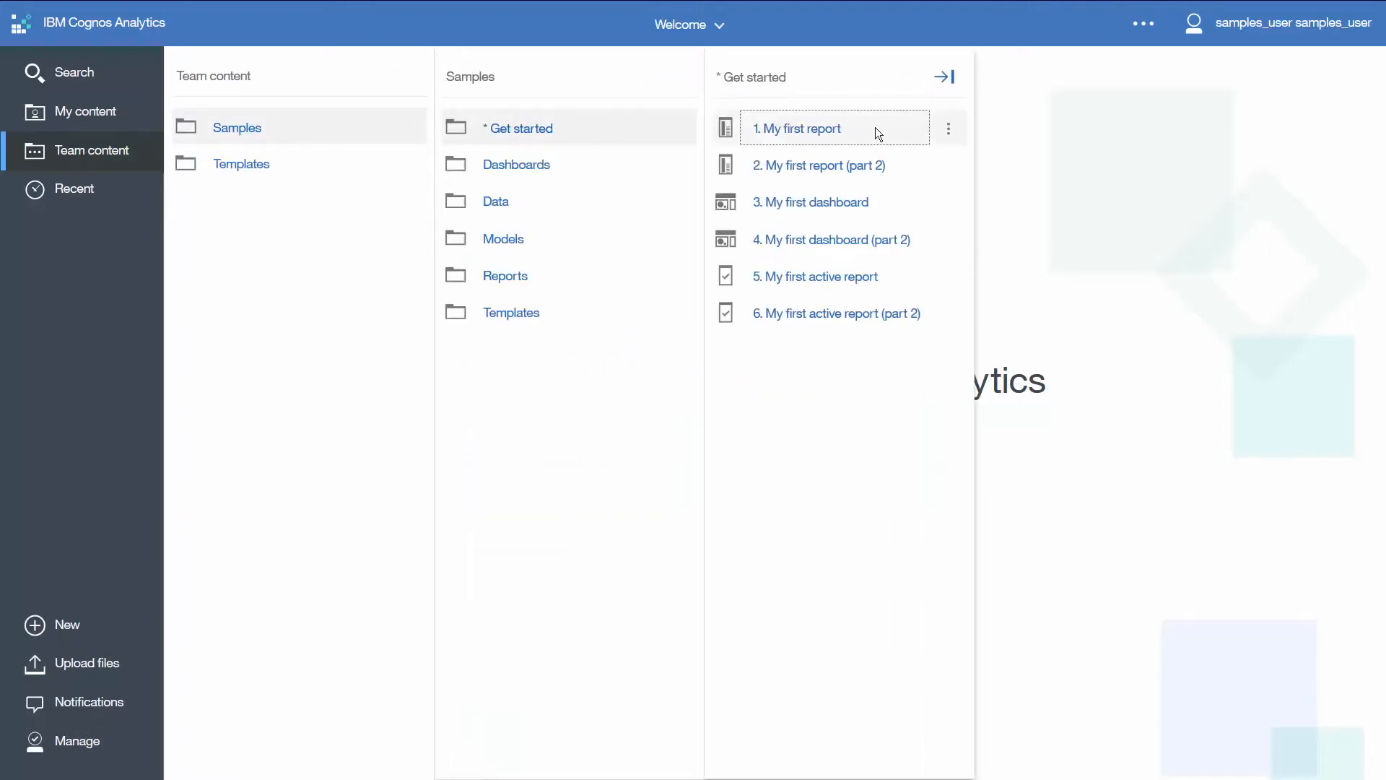
pyautogui.click(948, 128)
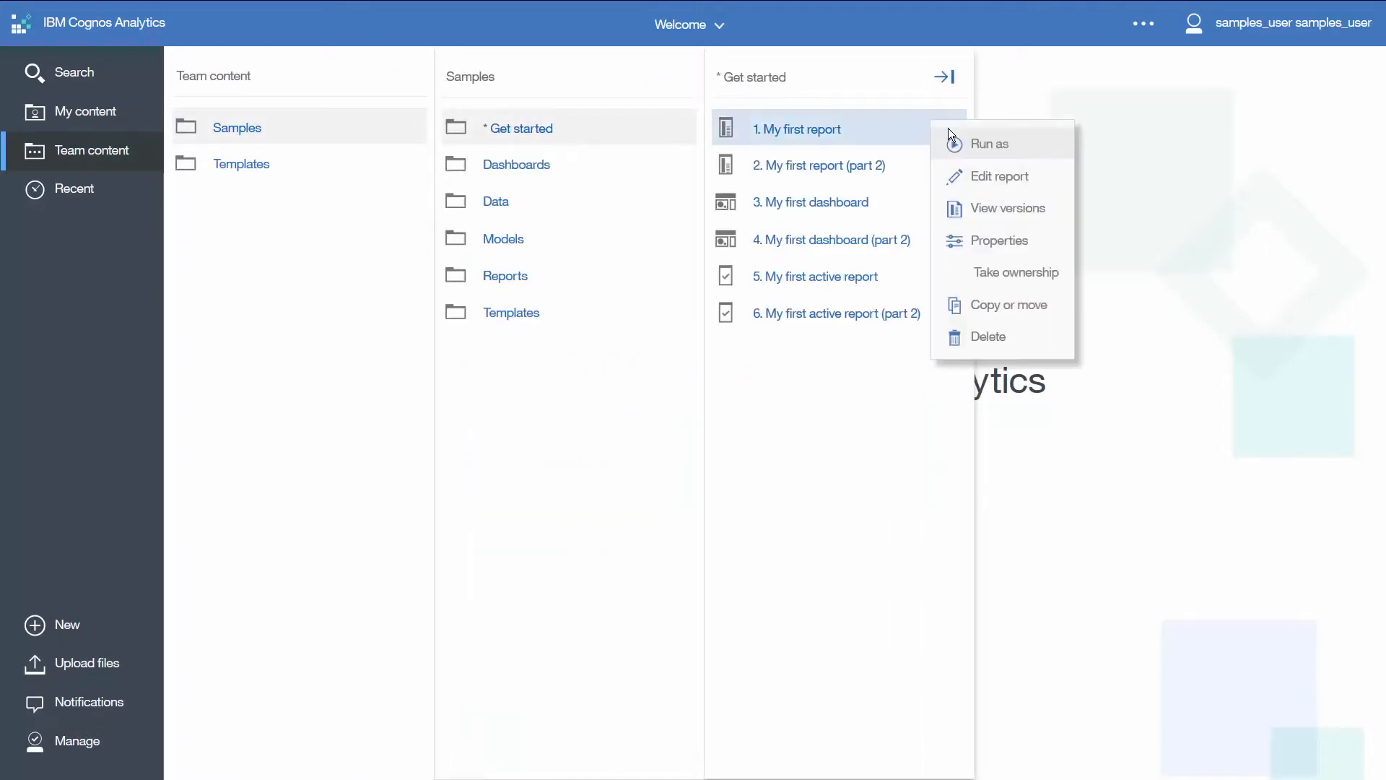
pyautogui.moveTo(986, 182)
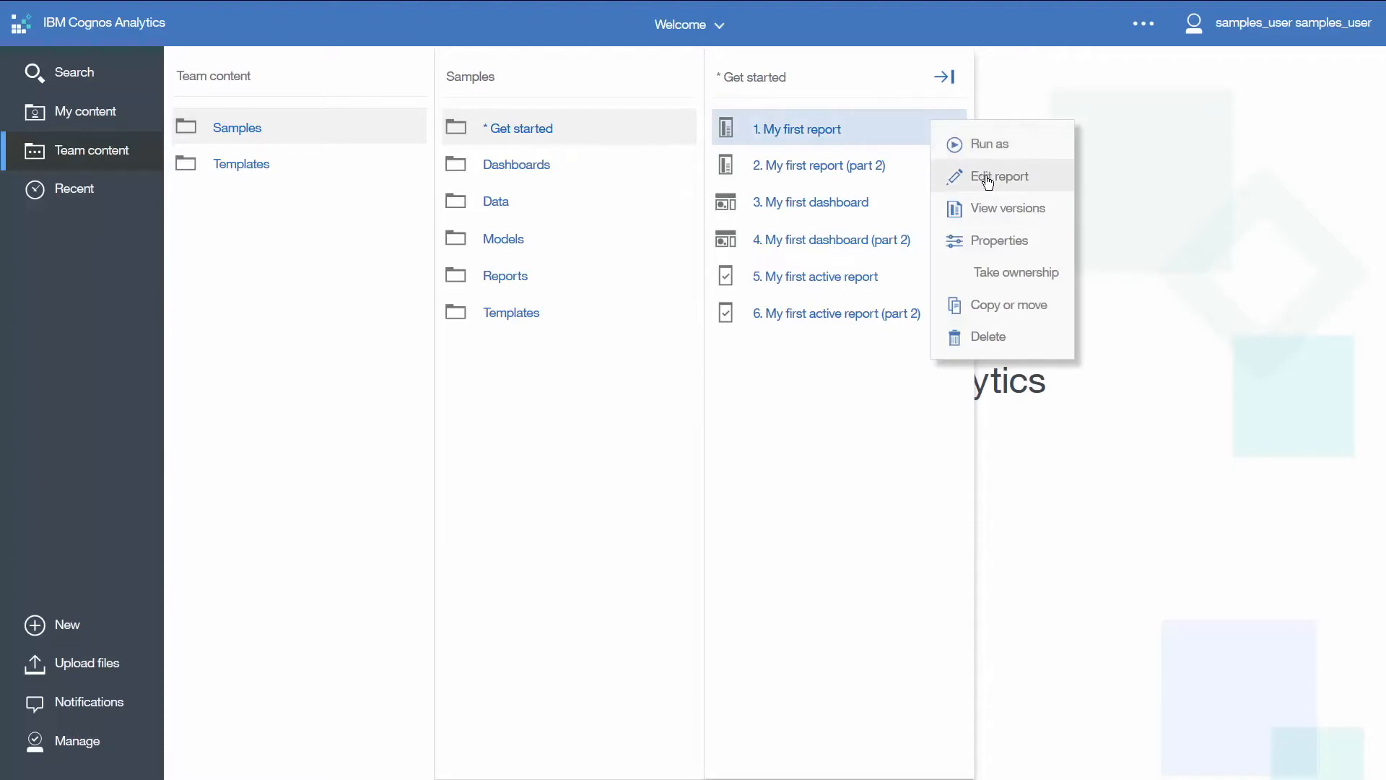
pyautogui.click(1000, 177)
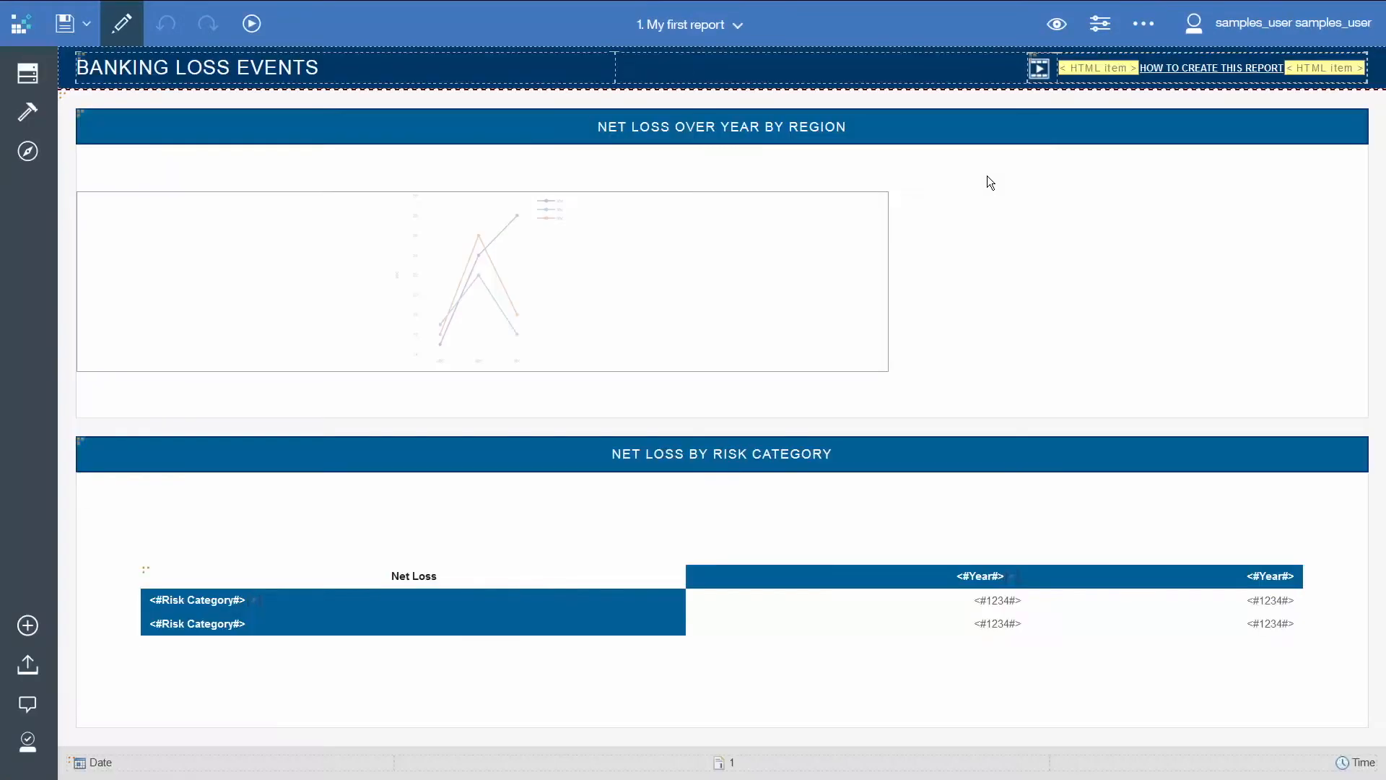
# Step: Convert the Net Loss Over Year by Region line chart to 'Column with palette and theme'
pyautogui.click(482, 281)
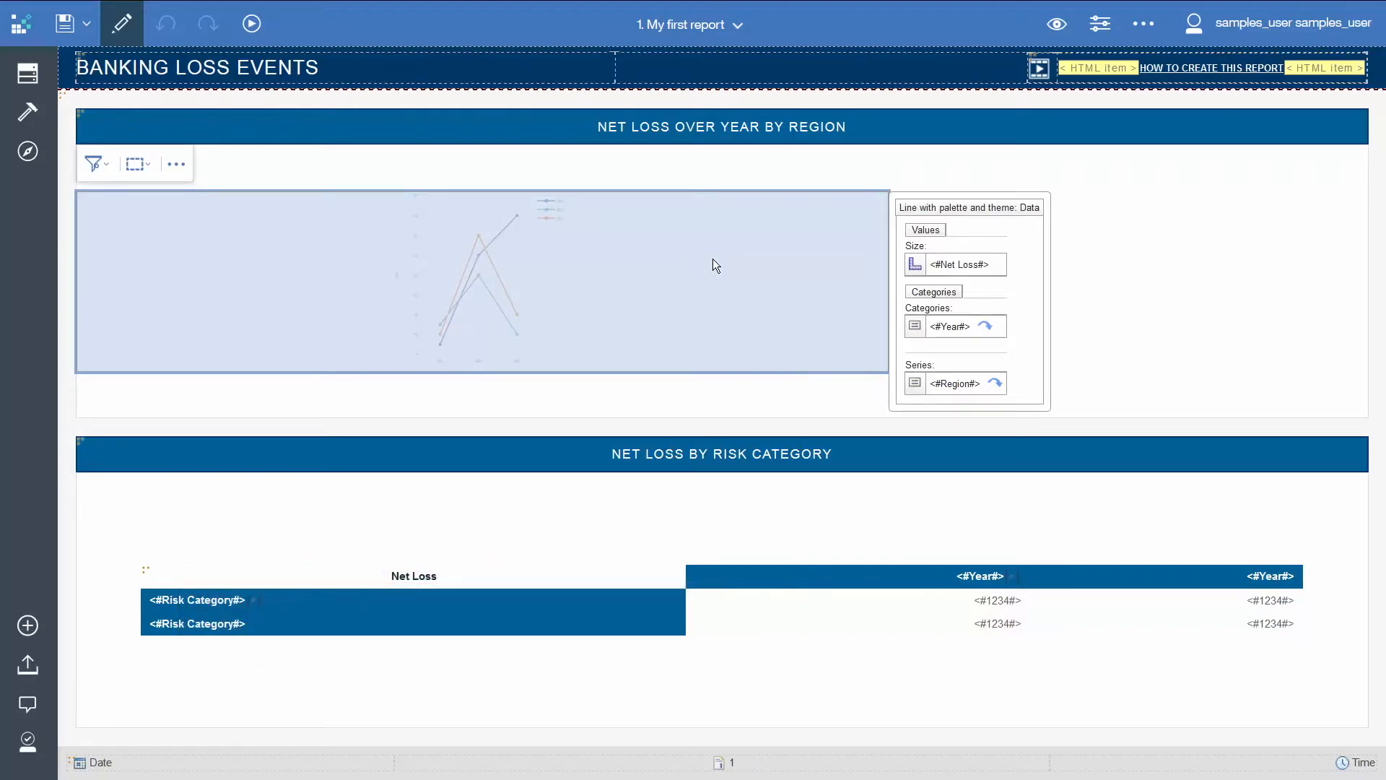
pyautogui.moveTo(176, 164)
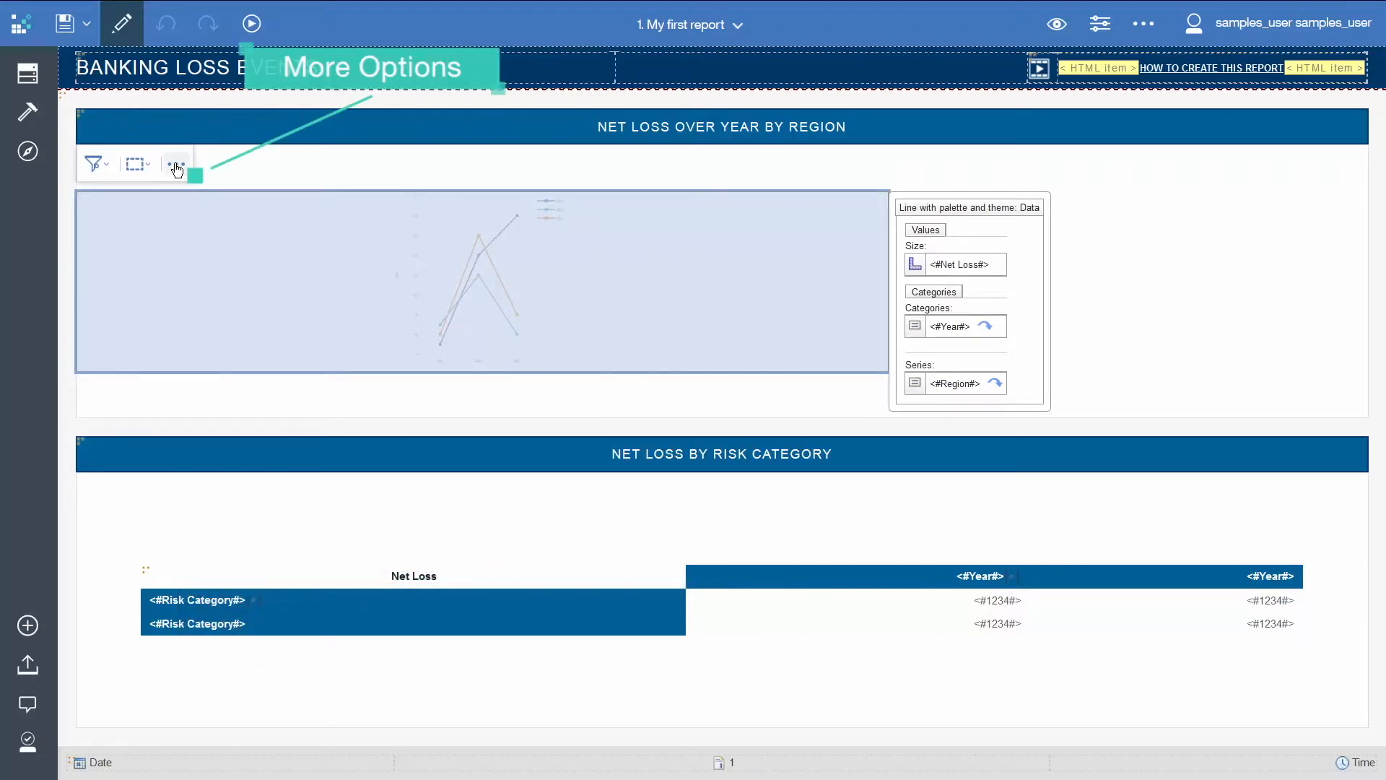
pyautogui.click(176, 164)
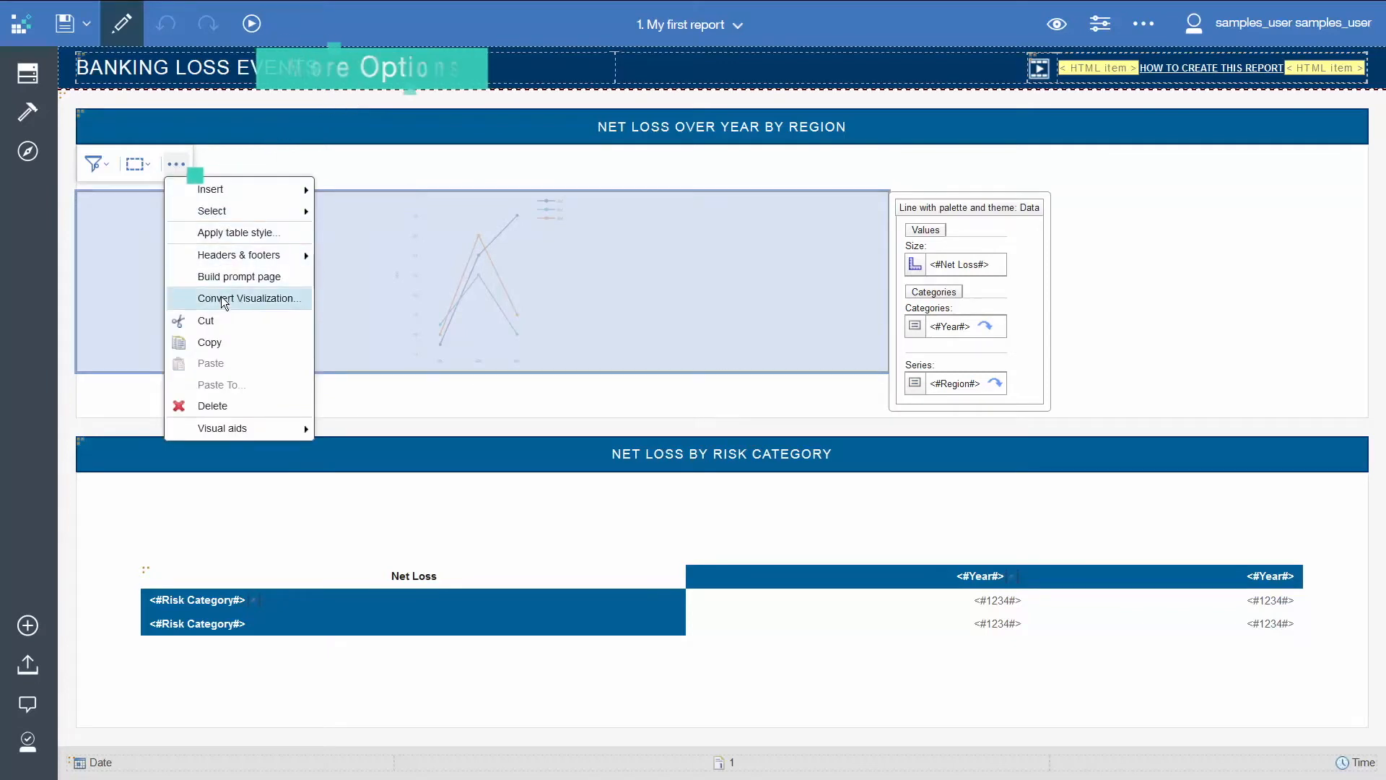
pyautogui.click(252, 298)
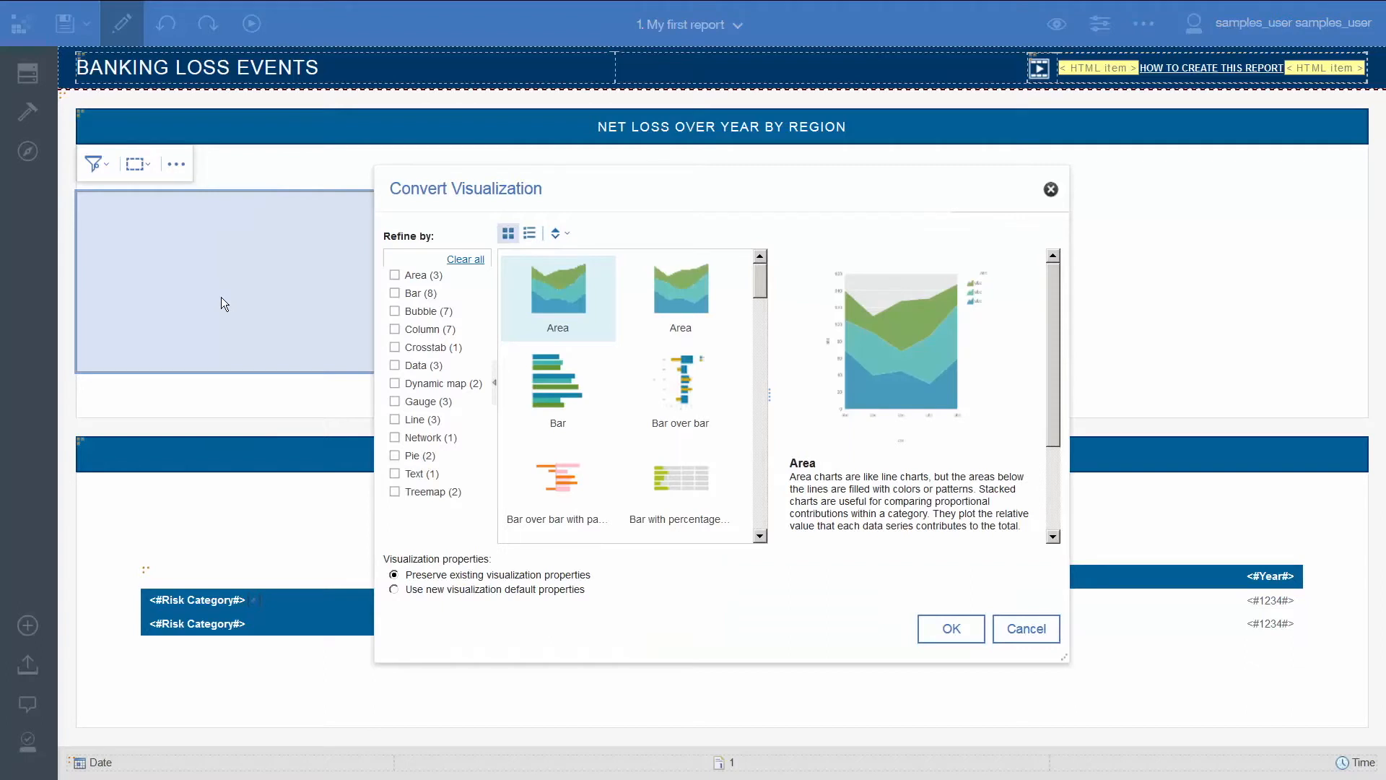
pyautogui.moveTo(400, 334)
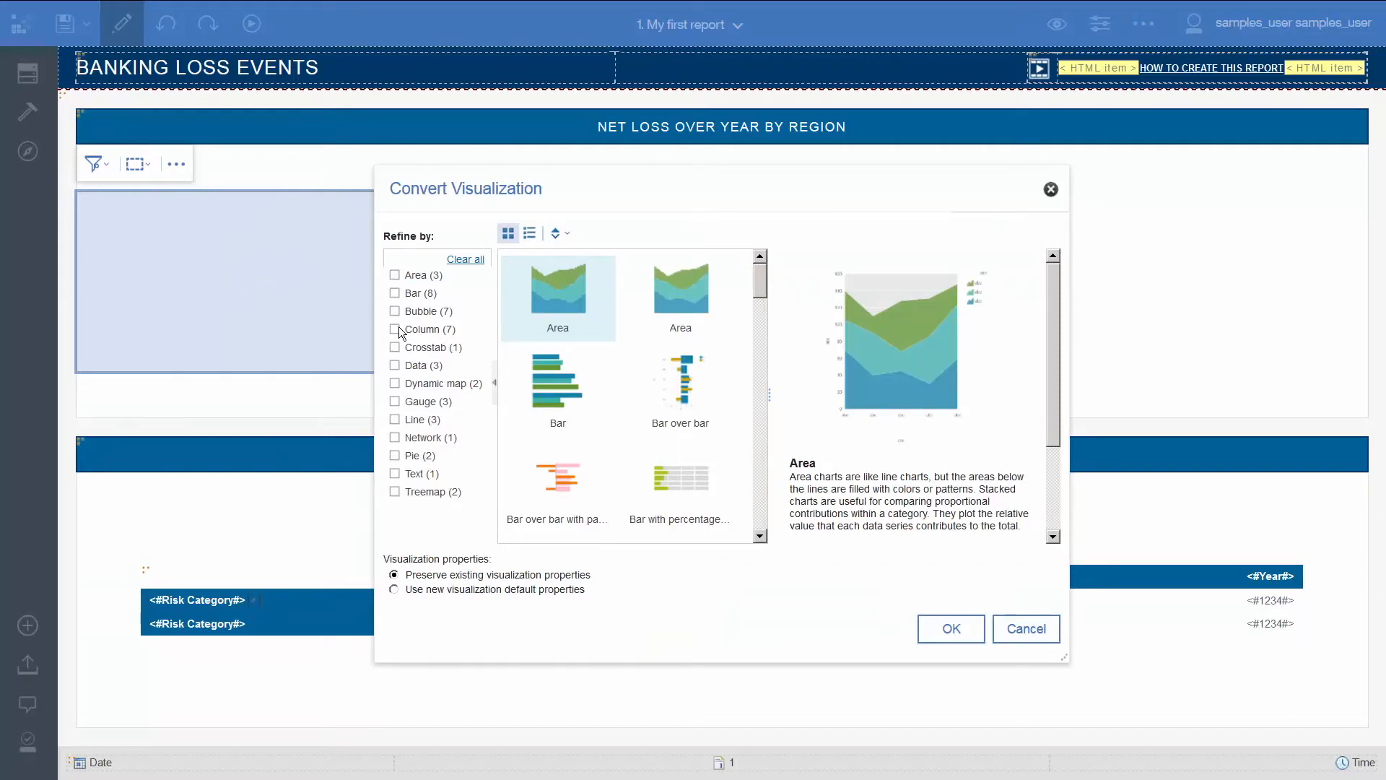
pyautogui.click(394, 329)
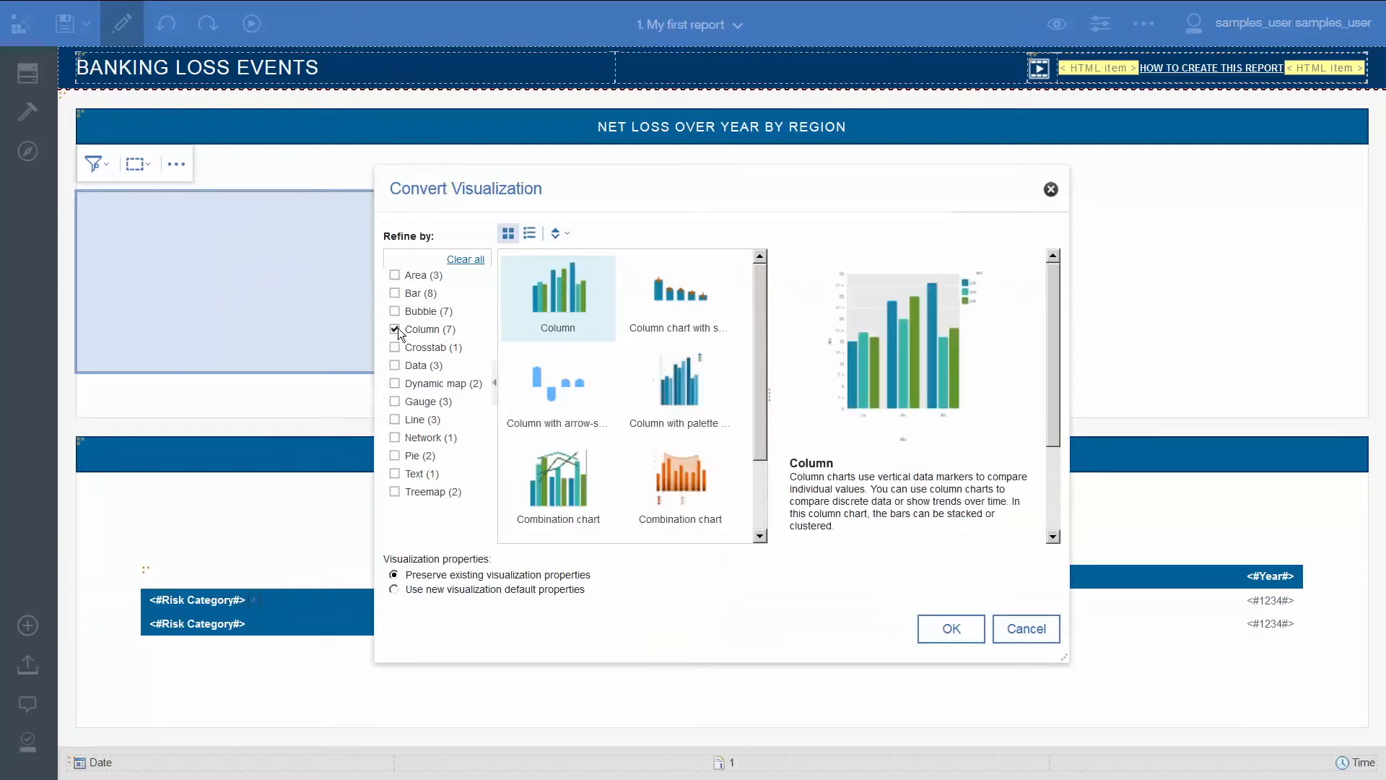
pyautogui.click(679, 389)
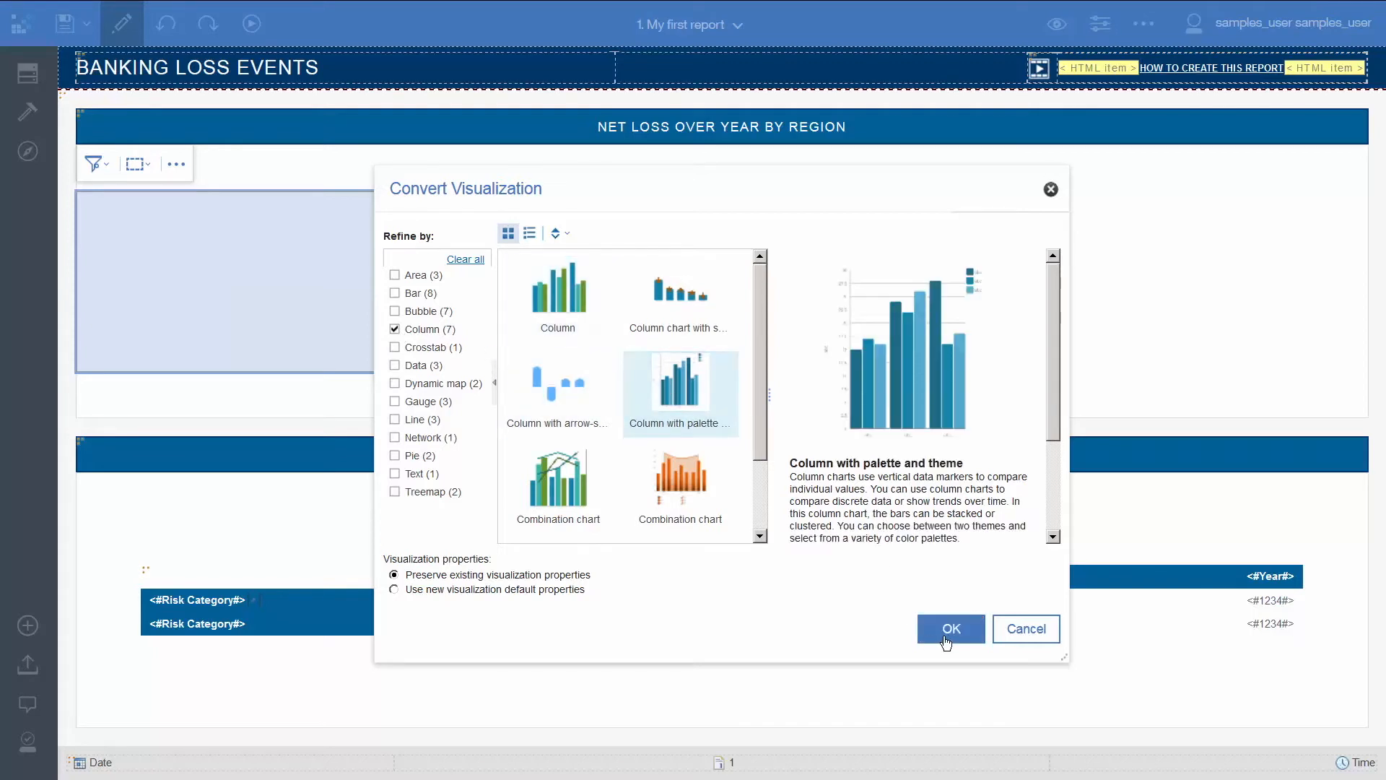
pyautogui.click(949, 629)
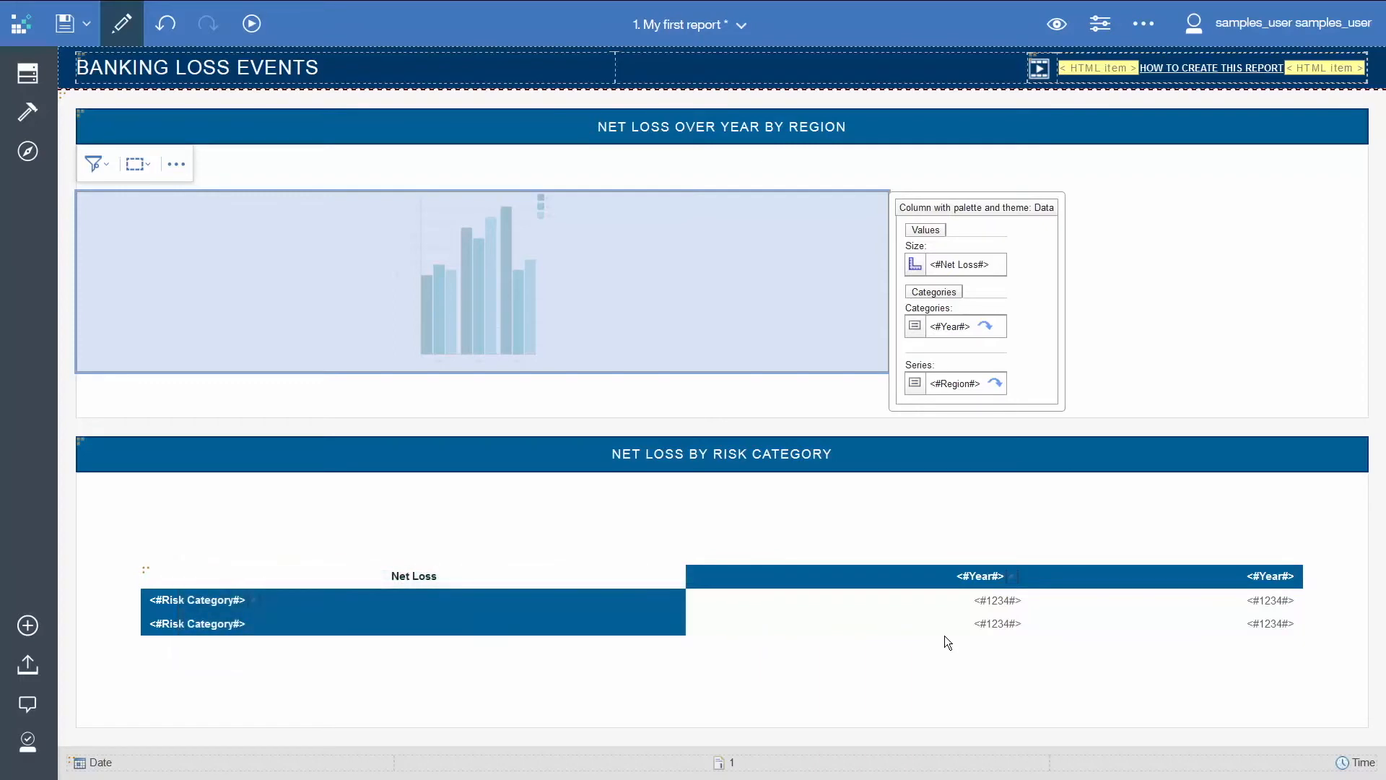
pyautogui.moveTo(954, 307)
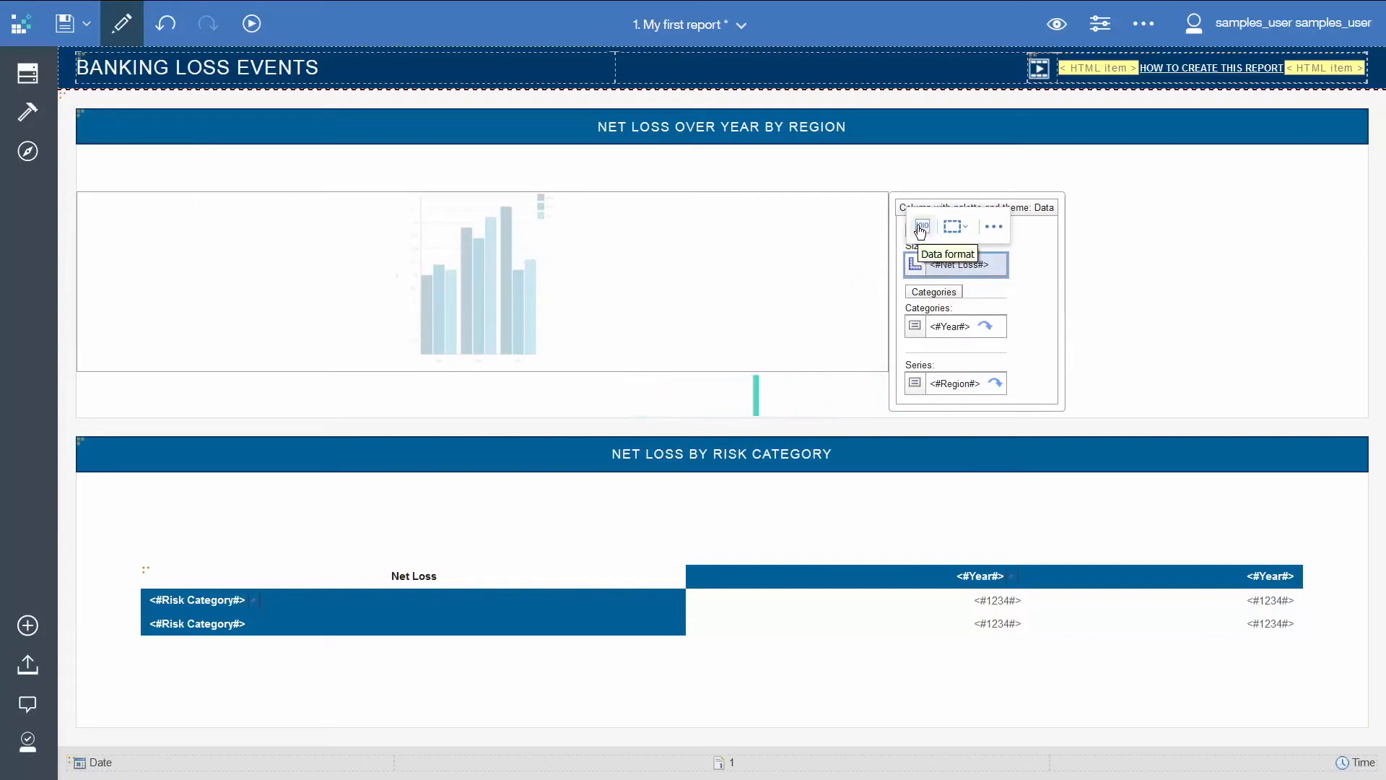
# Step: Format the chart's Net Loss as Currency with symbol M, 0 decimals and scale -6
pyautogui.click(921, 226)
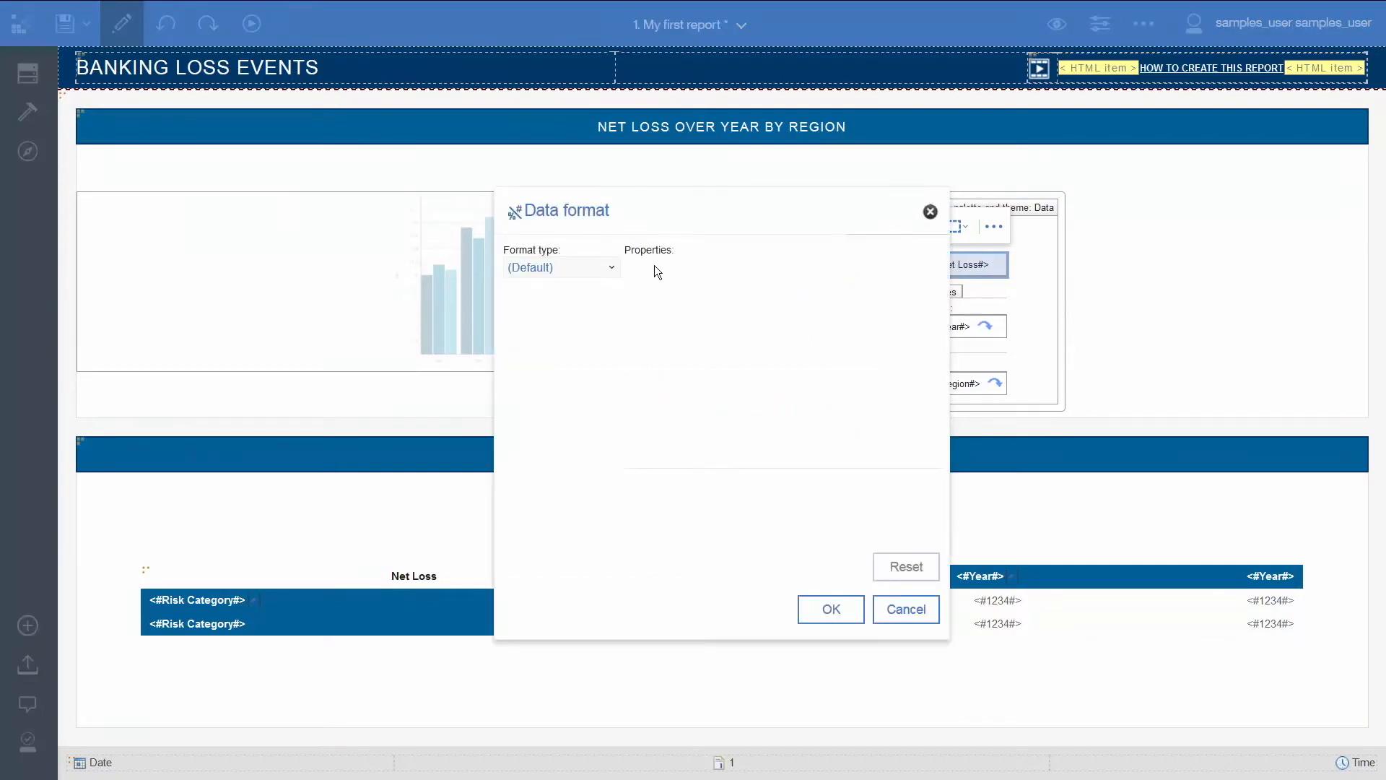
pyautogui.click(562, 267)
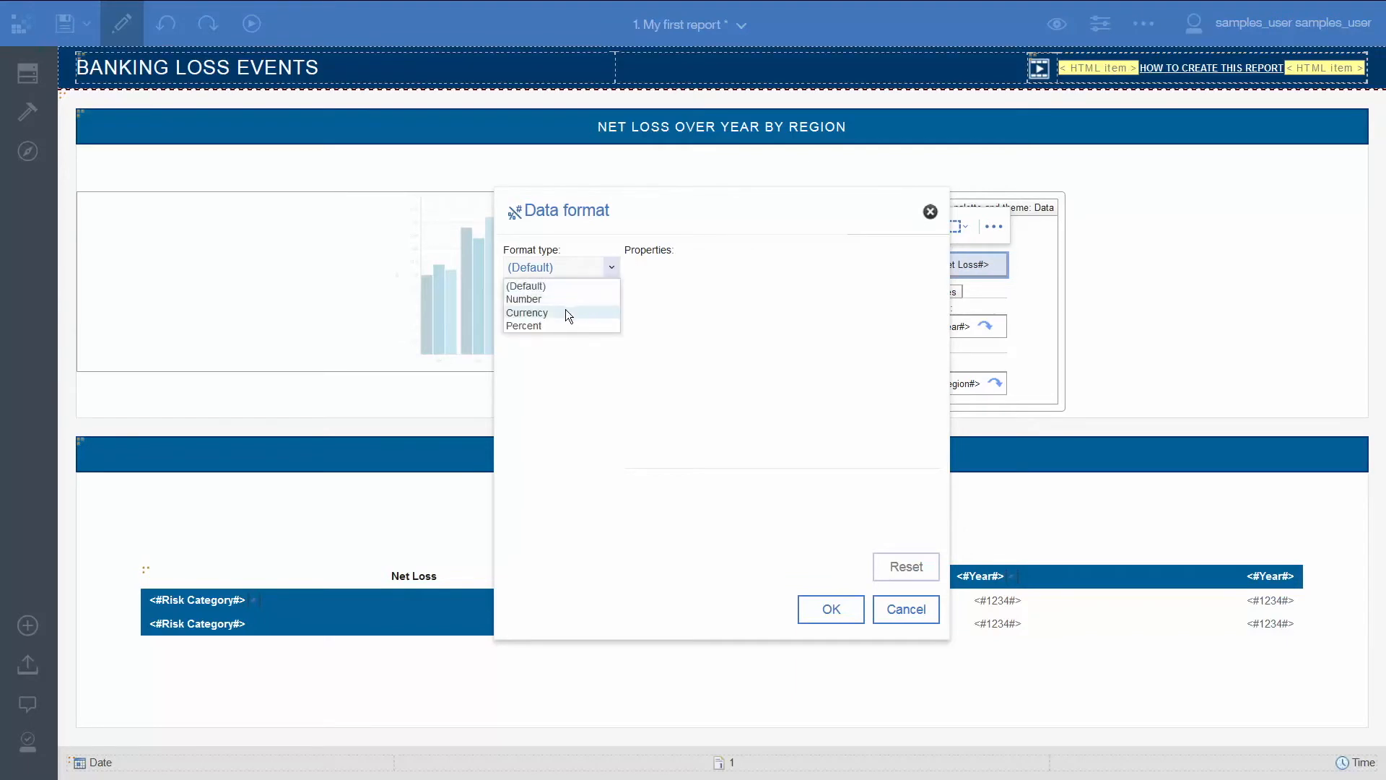
pyautogui.click(527, 313)
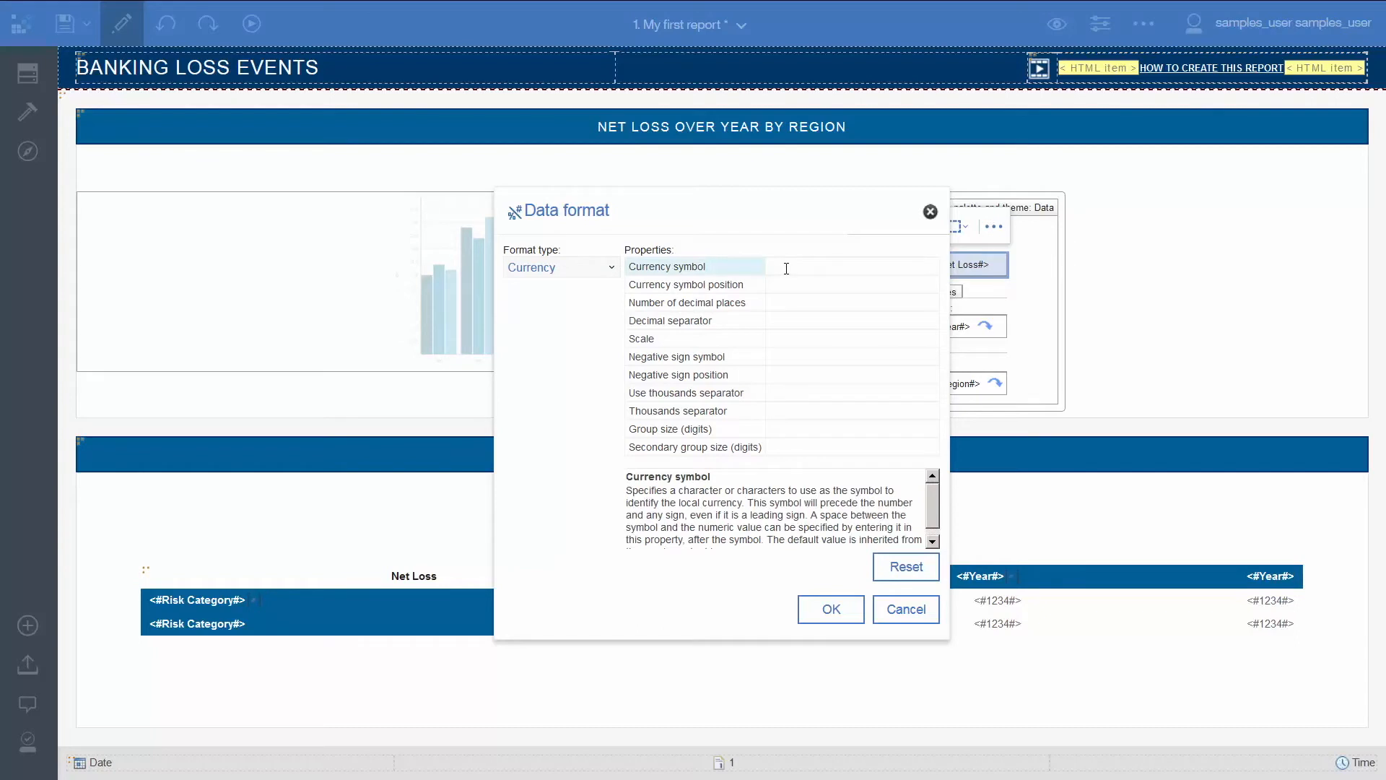
pyautogui.write('M')
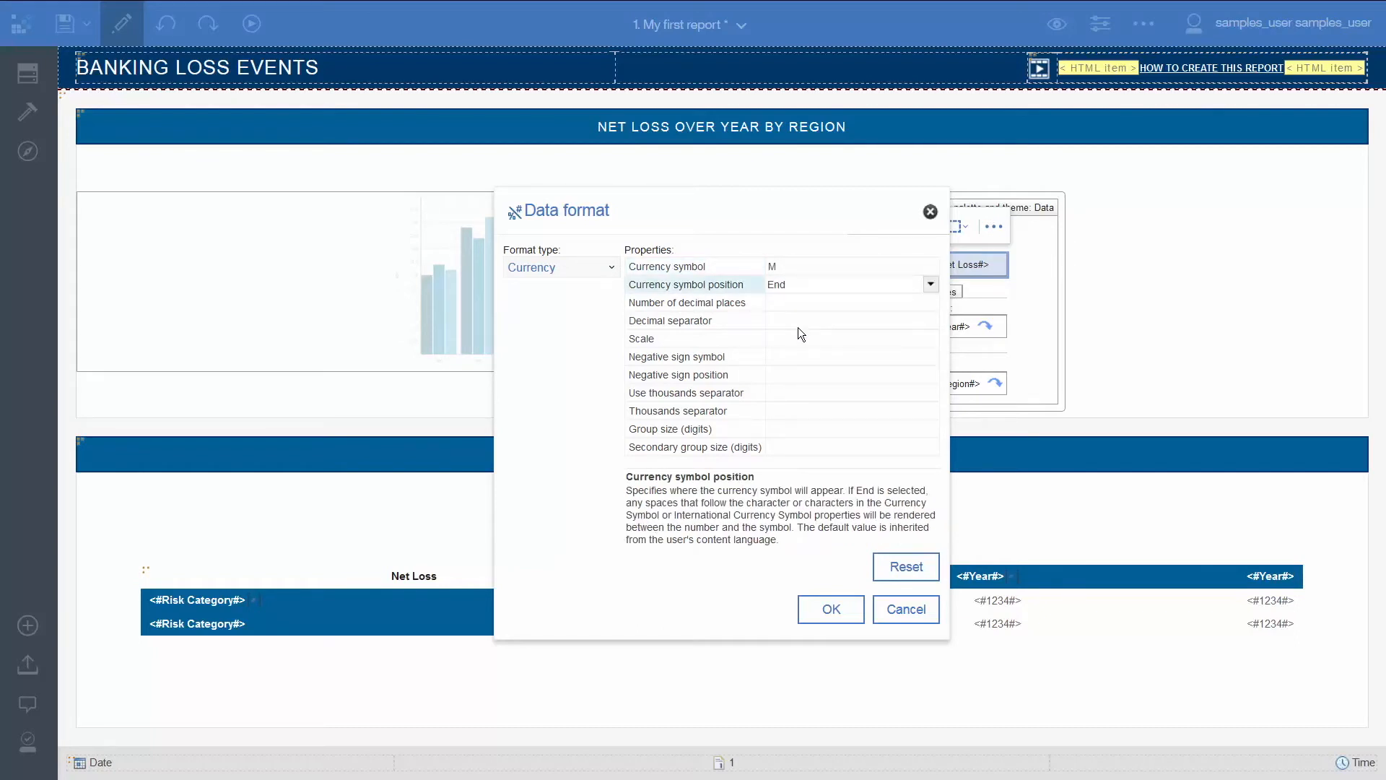
pyautogui.click(849, 302)
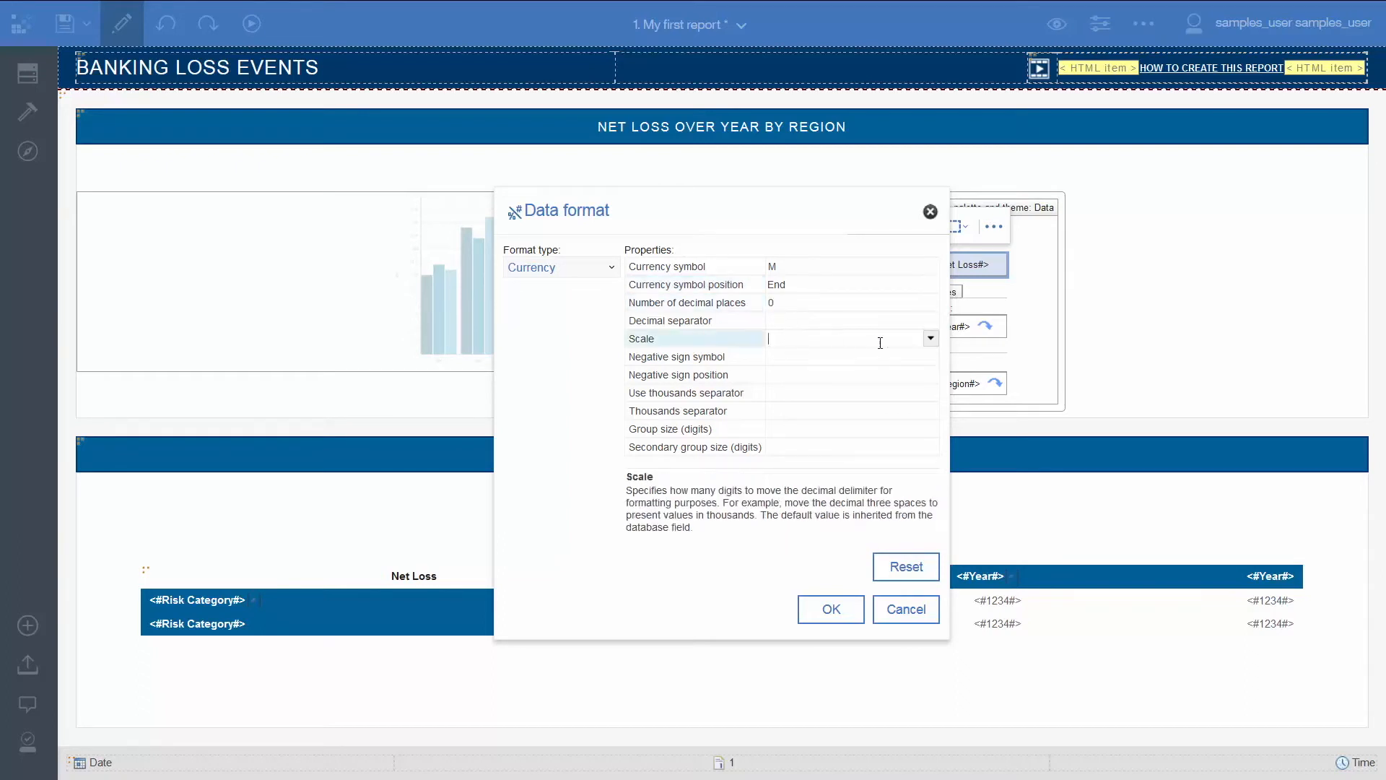
pyautogui.write('-6')
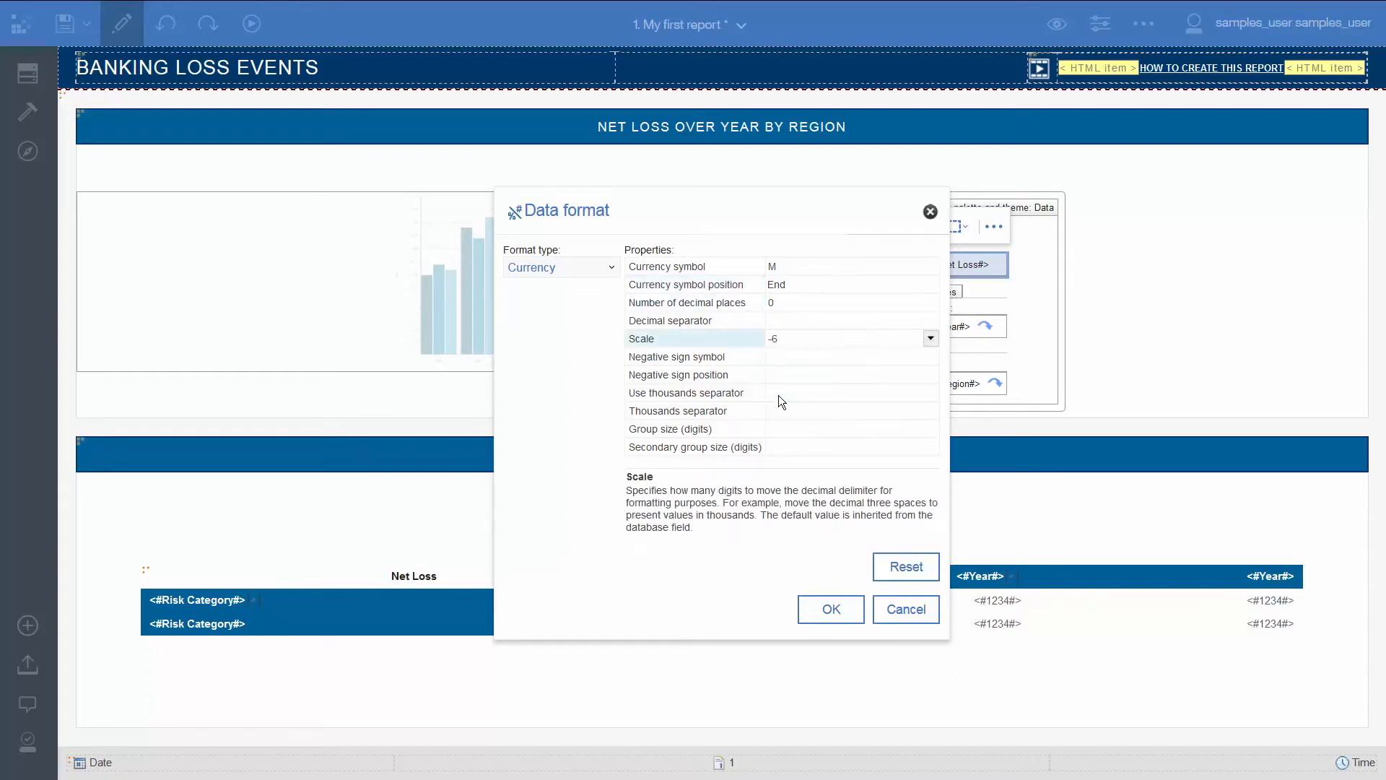
pyautogui.click(830, 609)
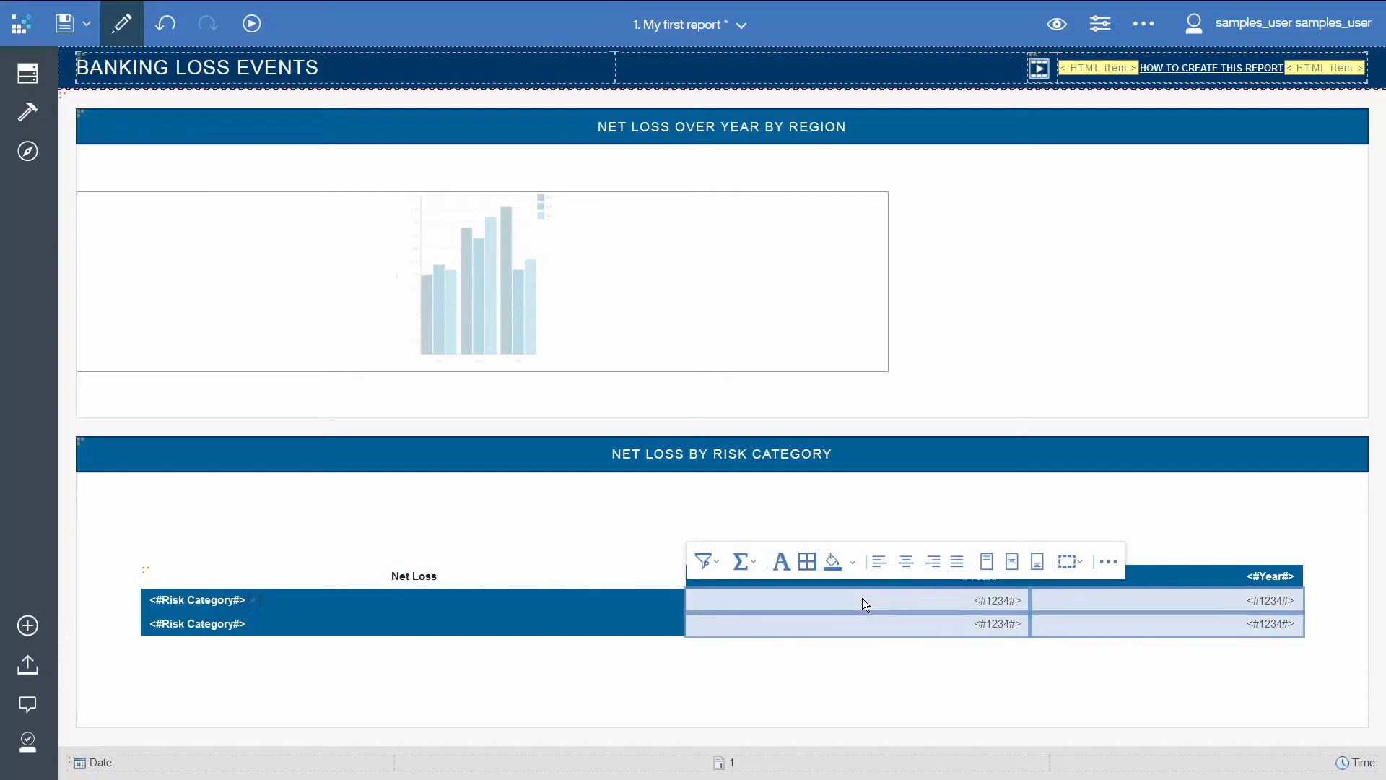
pyautogui.moveTo(743, 560)
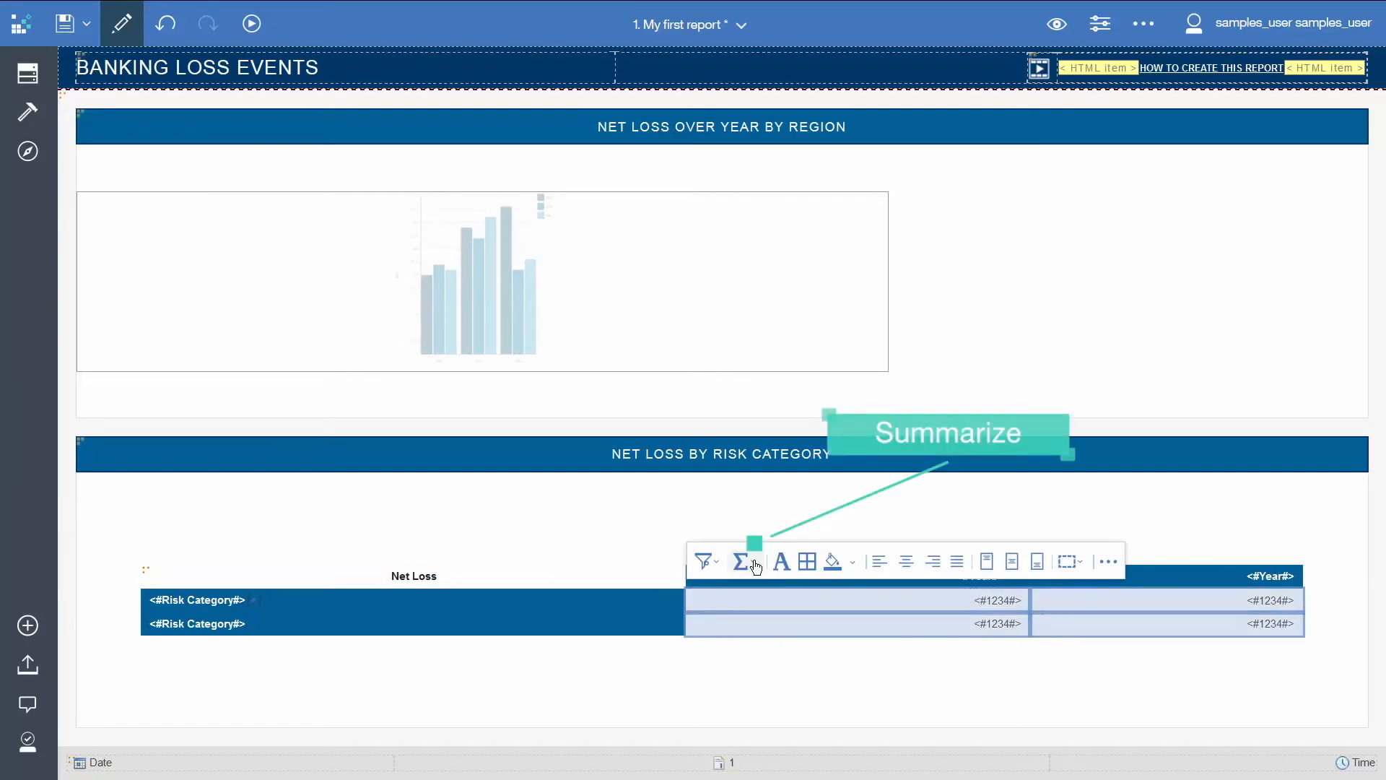
# Step: Summarize the crosstab values with Total for Year and Risk Category
pyautogui.click(740, 561)
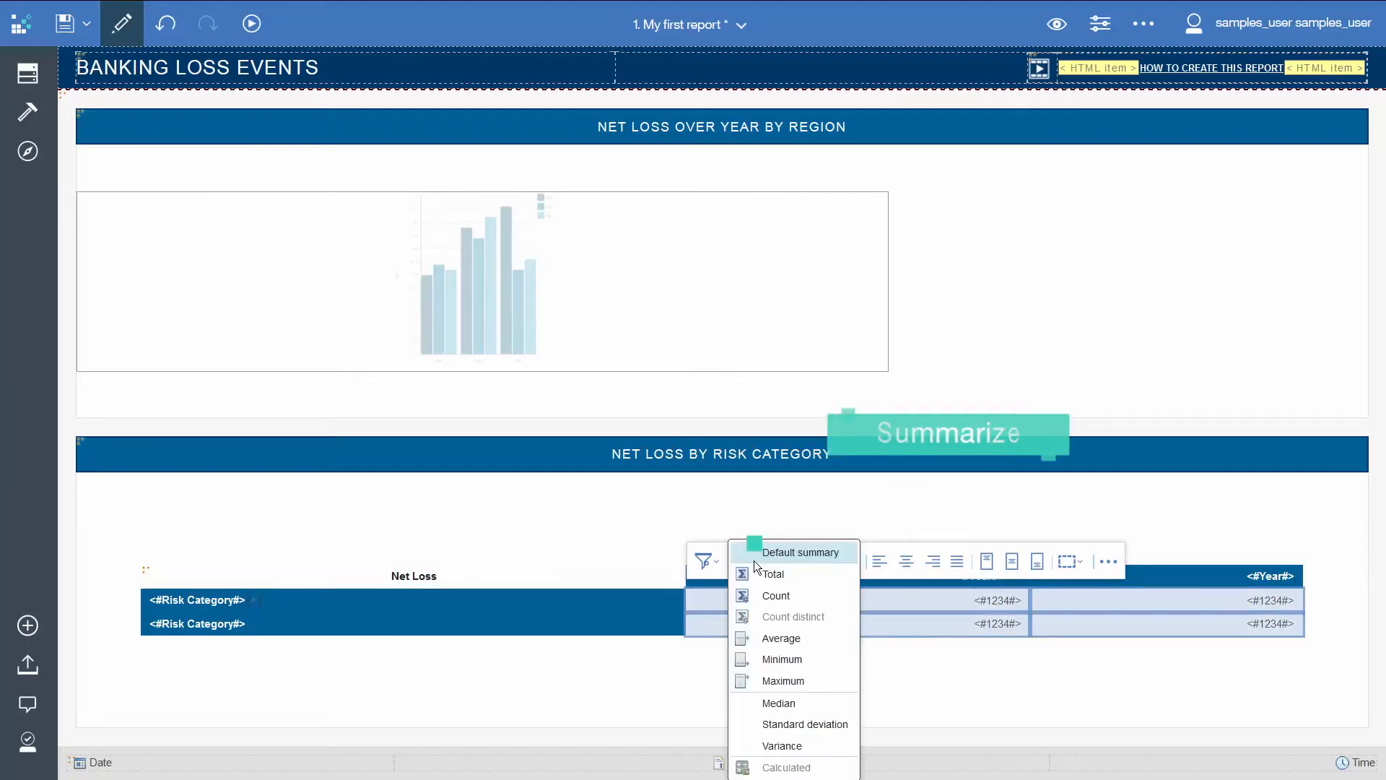
pyautogui.click(774, 574)
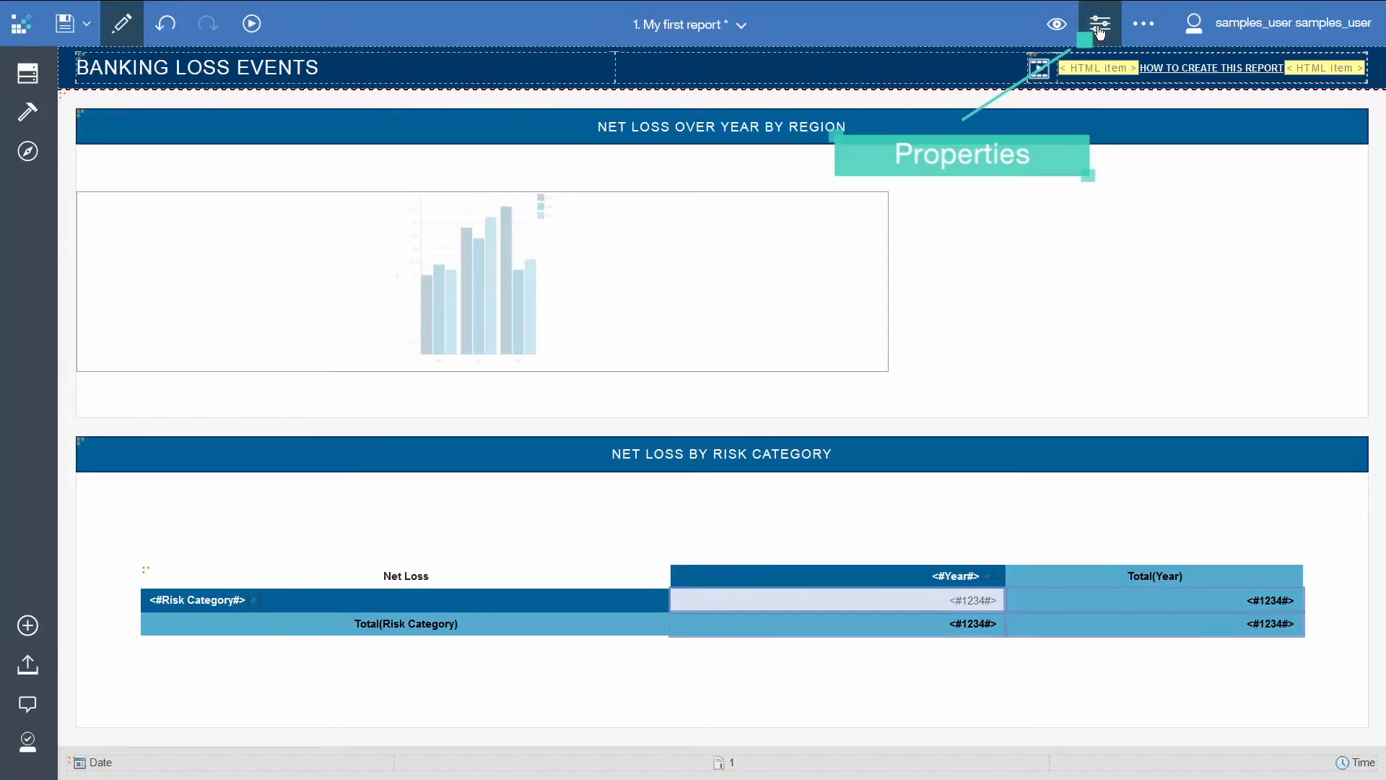
# Step: Format crosstab values as Currency, symbol M at end, 0 decimals, scale -6
pyautogui.click(1098, 23)
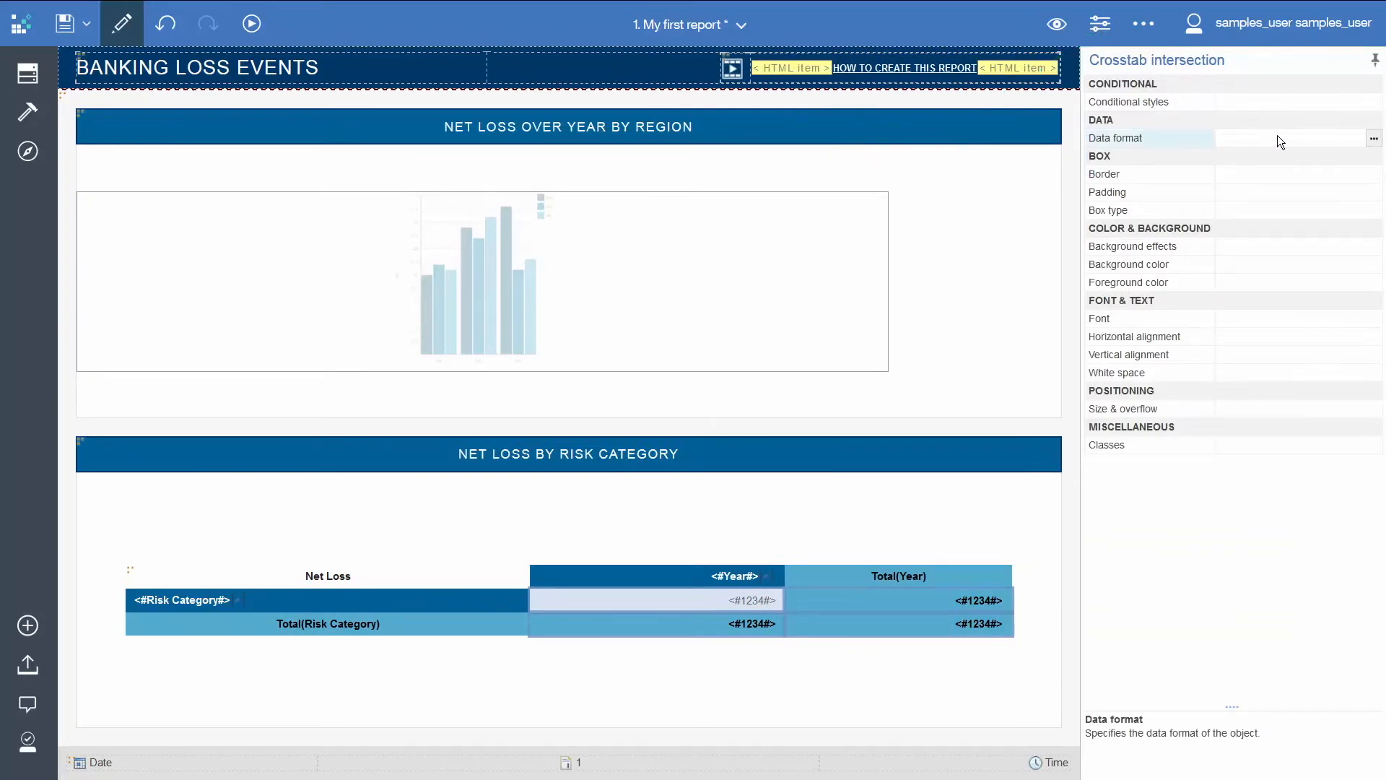
pyautogui.click(1373, 138)
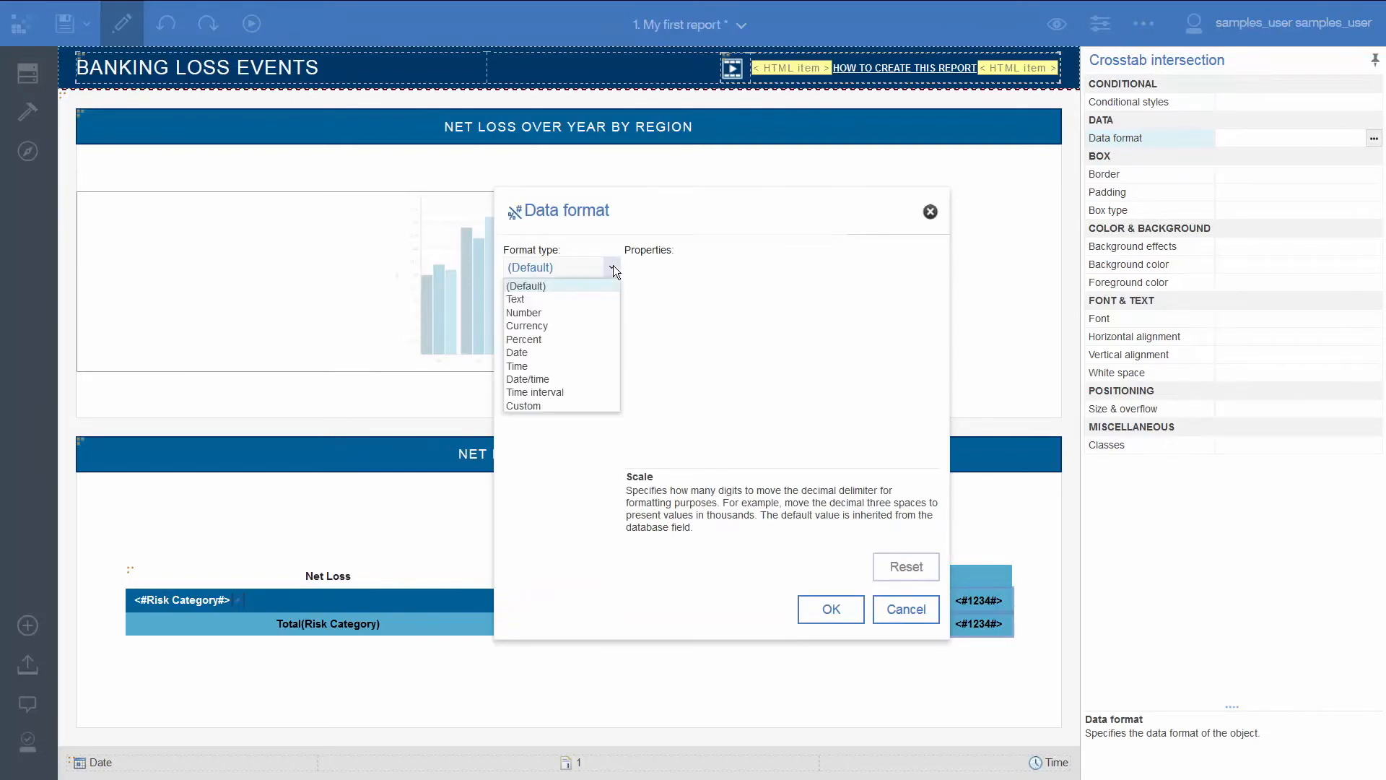
pyautogui.click(527, 326)
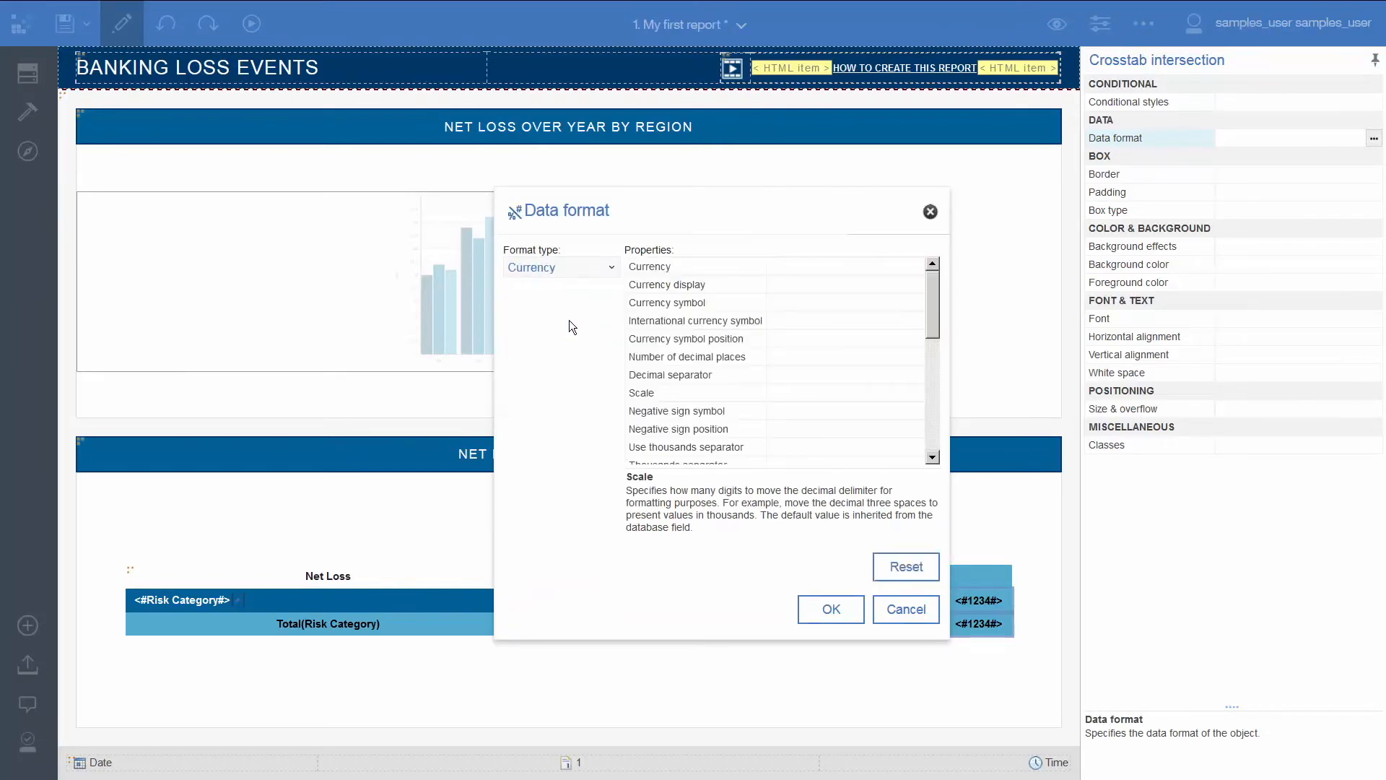
pyautogui.write('M')
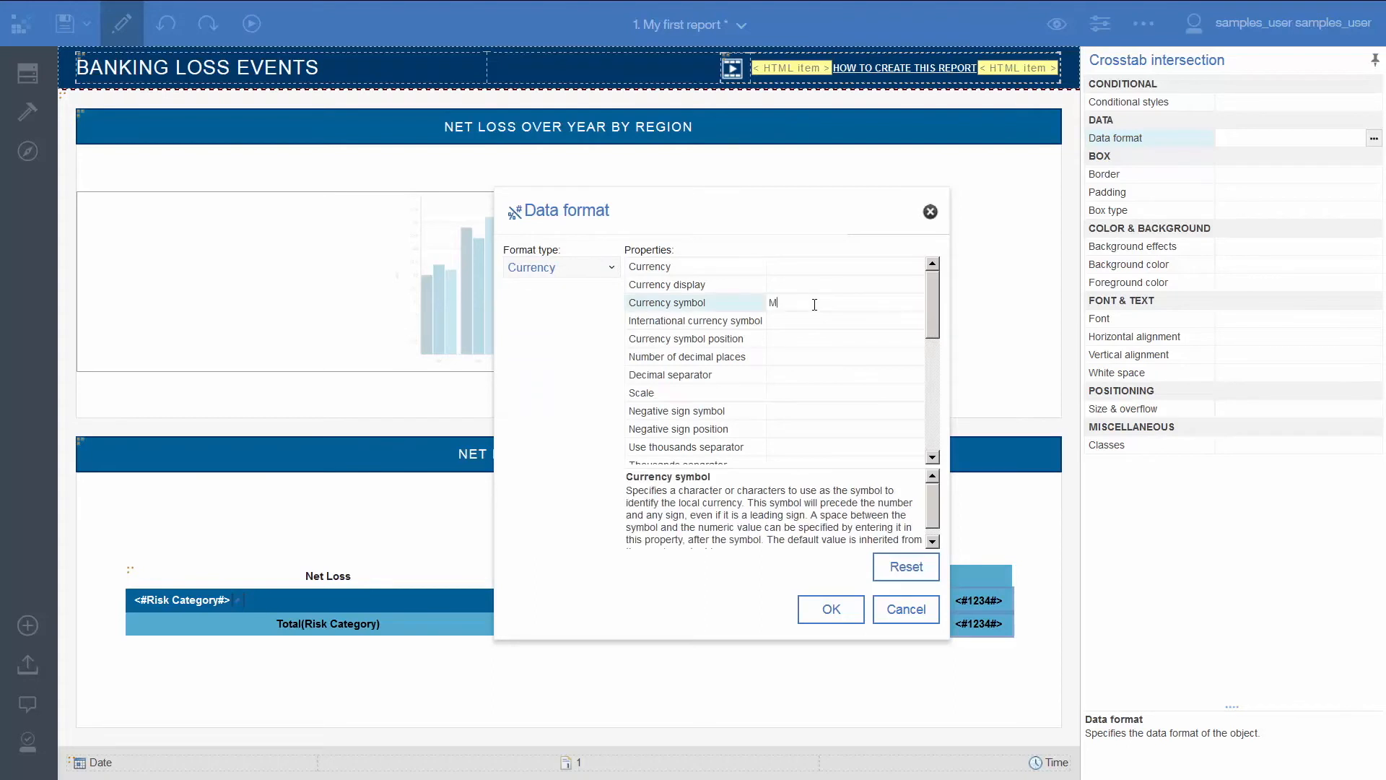
pyautogui.click(694, 339)
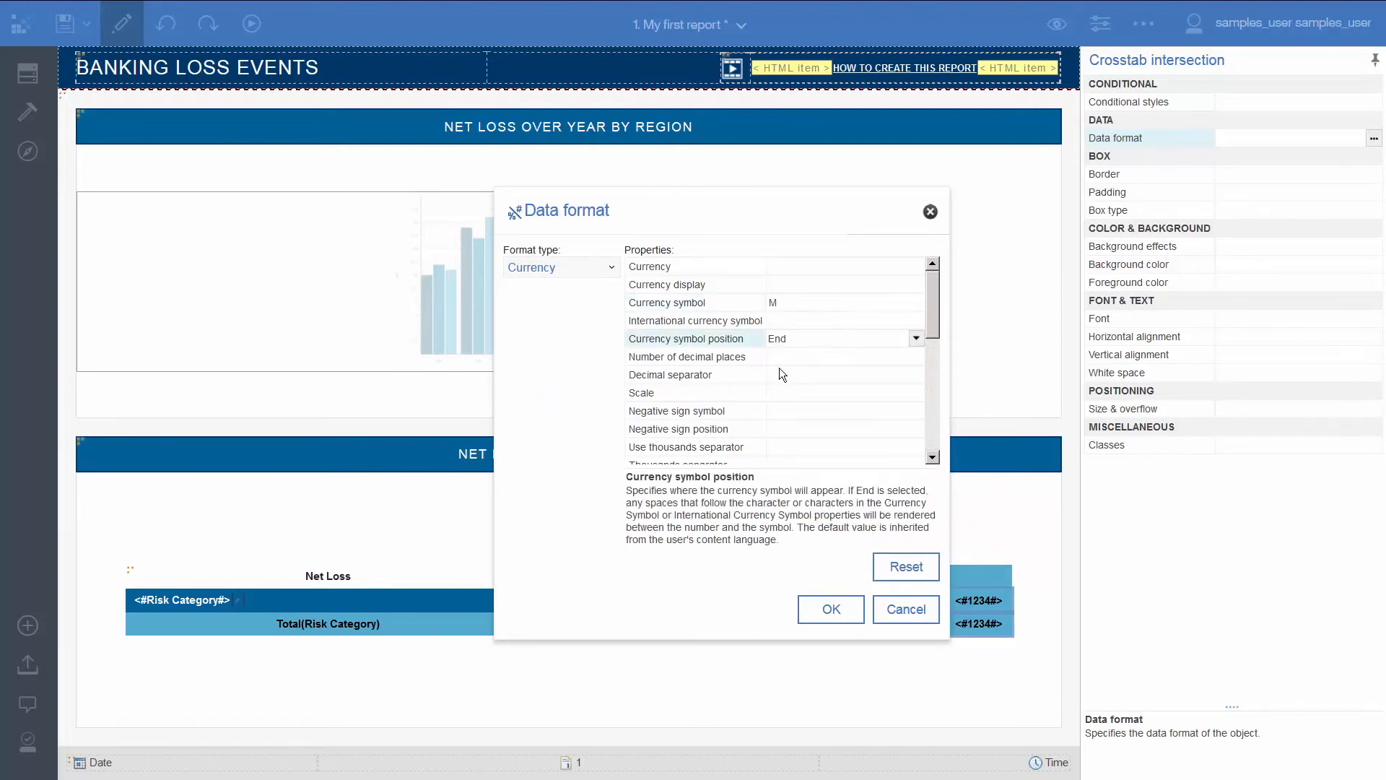
pyautogui.click(687, 356)
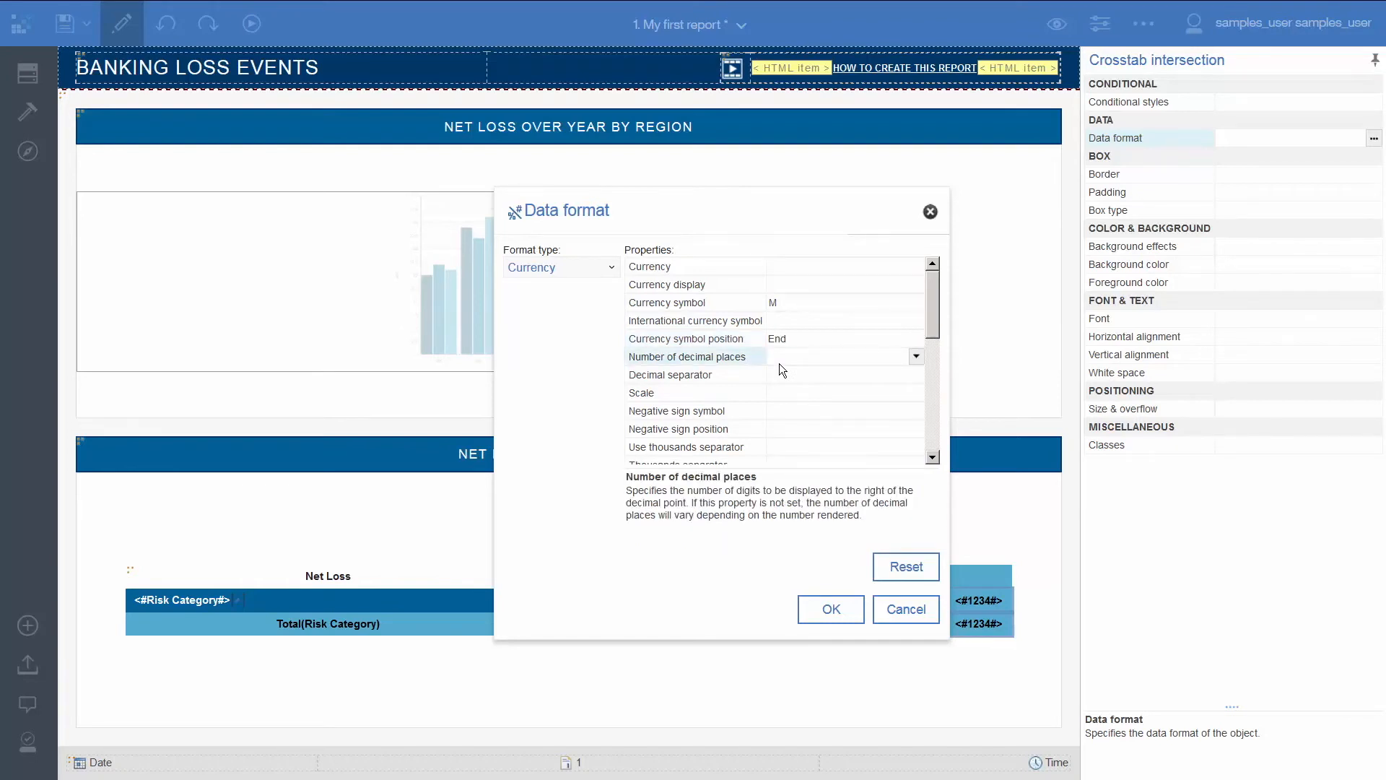
pyautogui.write('0')
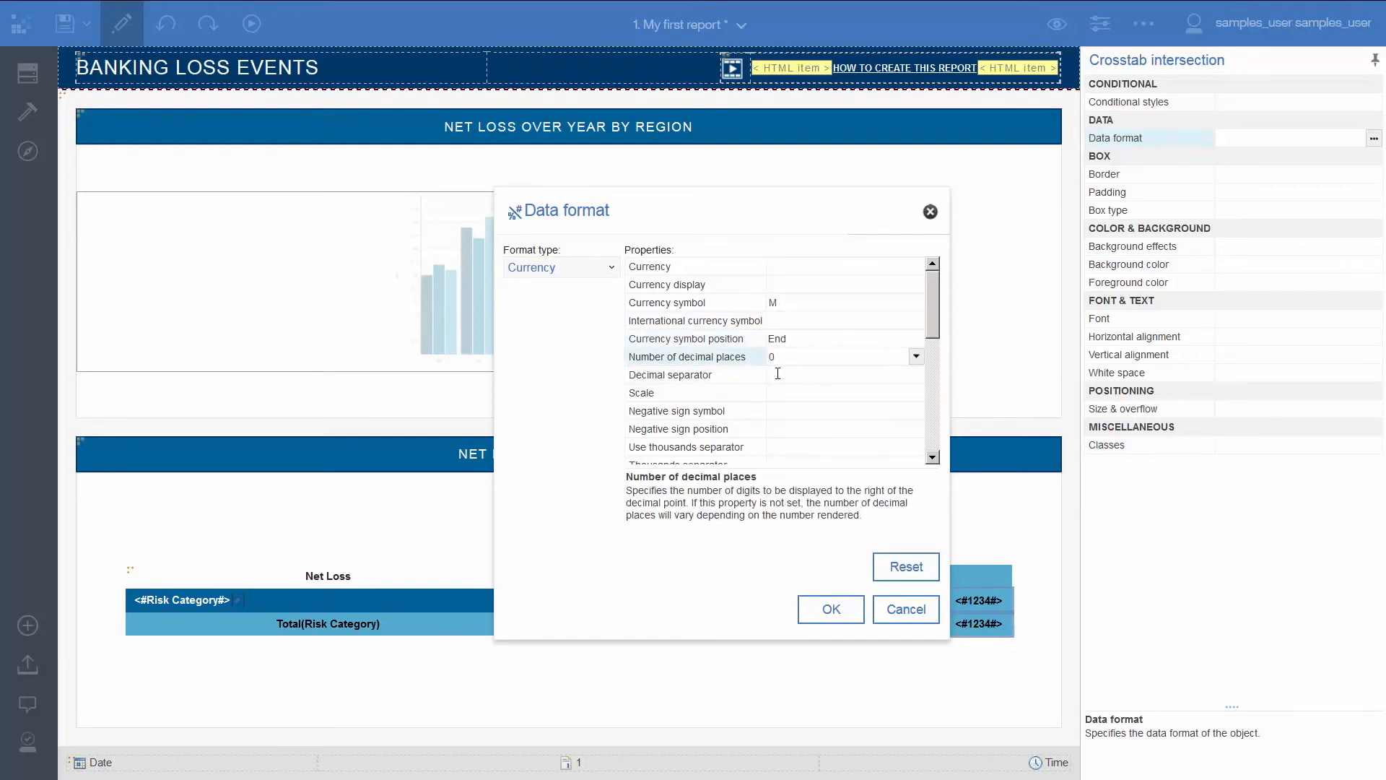
pyautogui.moveTo(784, 411)
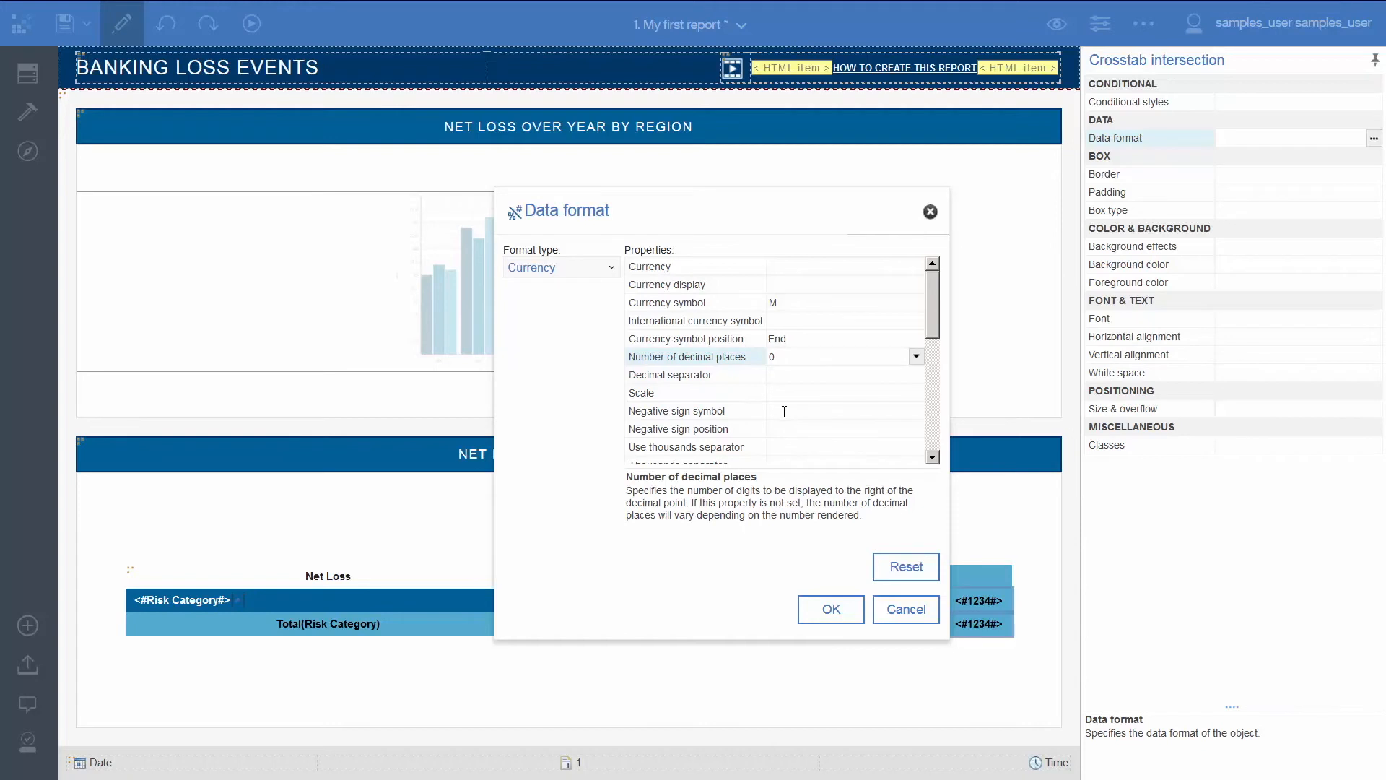
pyautogui.click(915, 393)
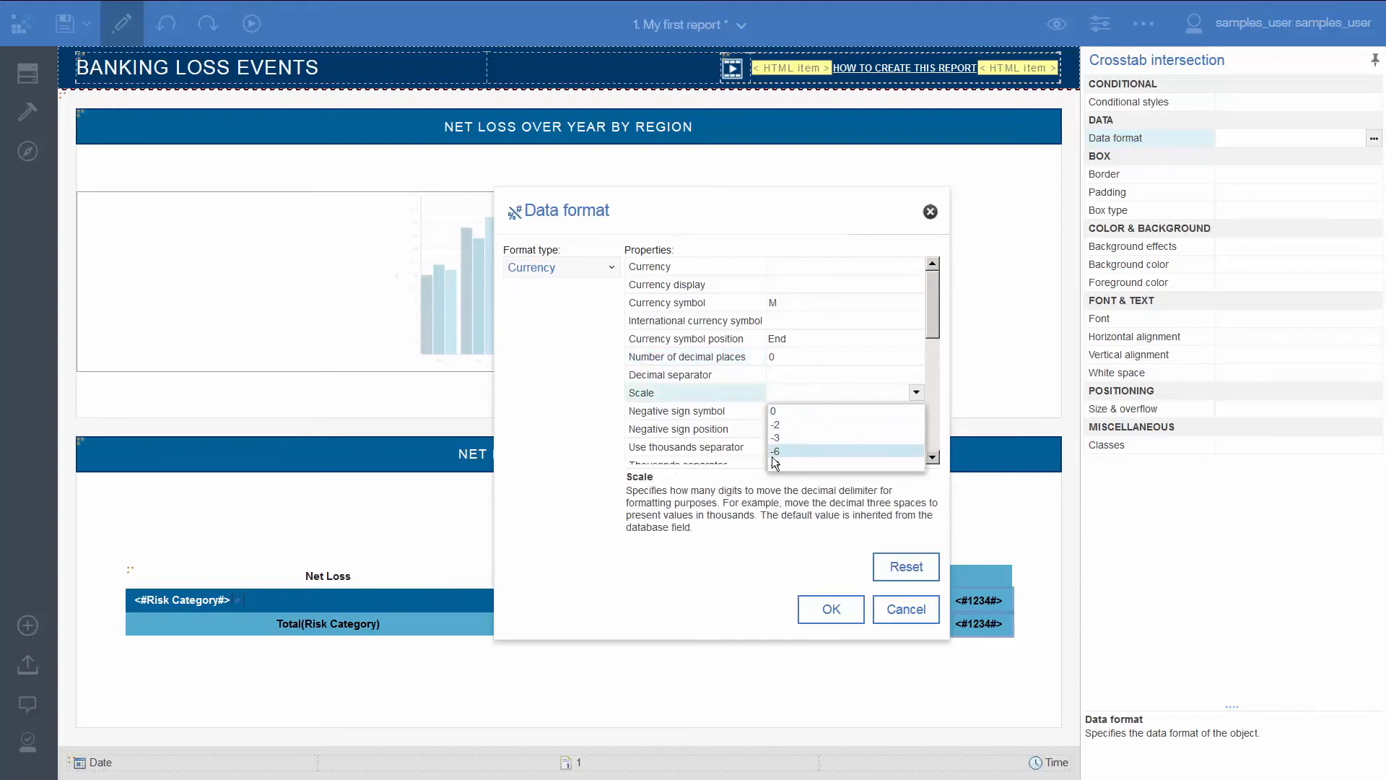
pyautogui.click(829, 609)
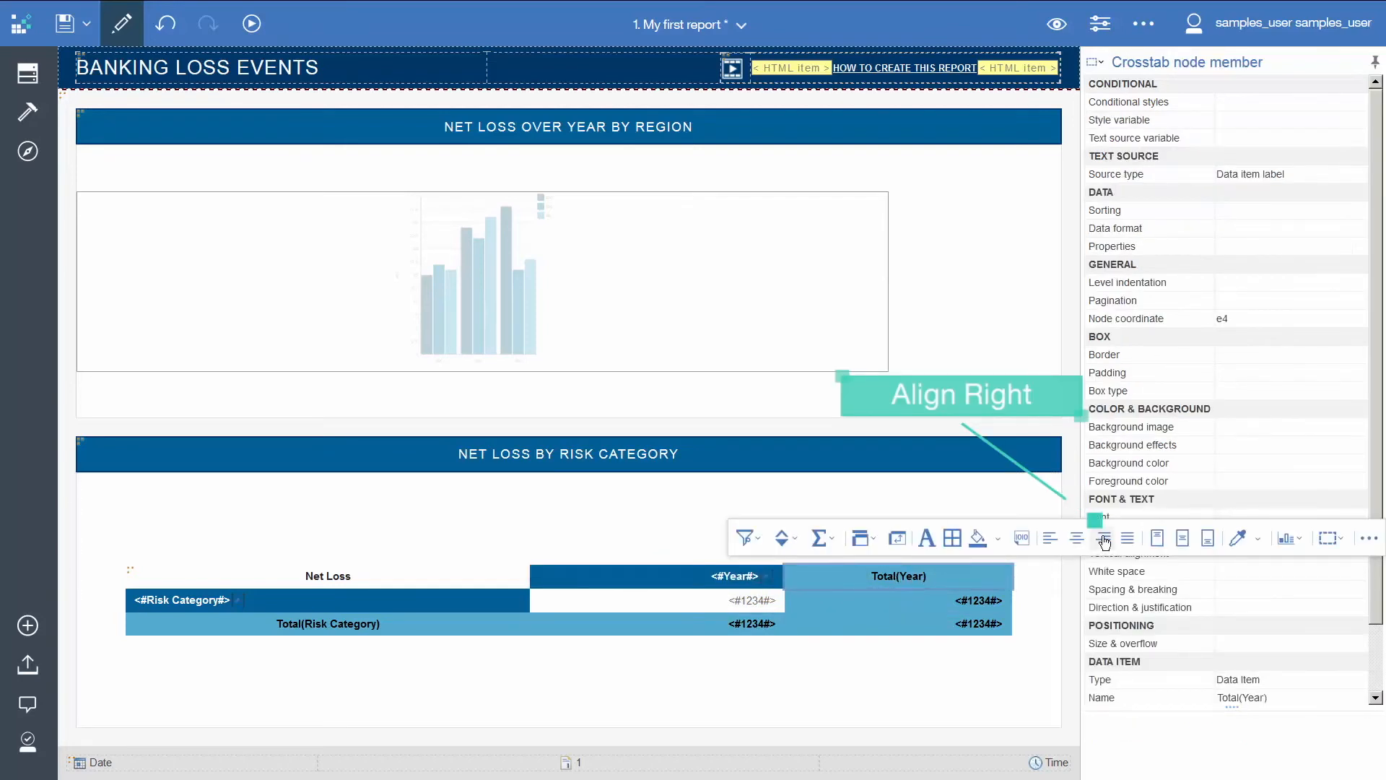
# Step: Align Total(Year) right and Total(Risk Category) left in the crosstab
pyautogui.click(1103, 537)
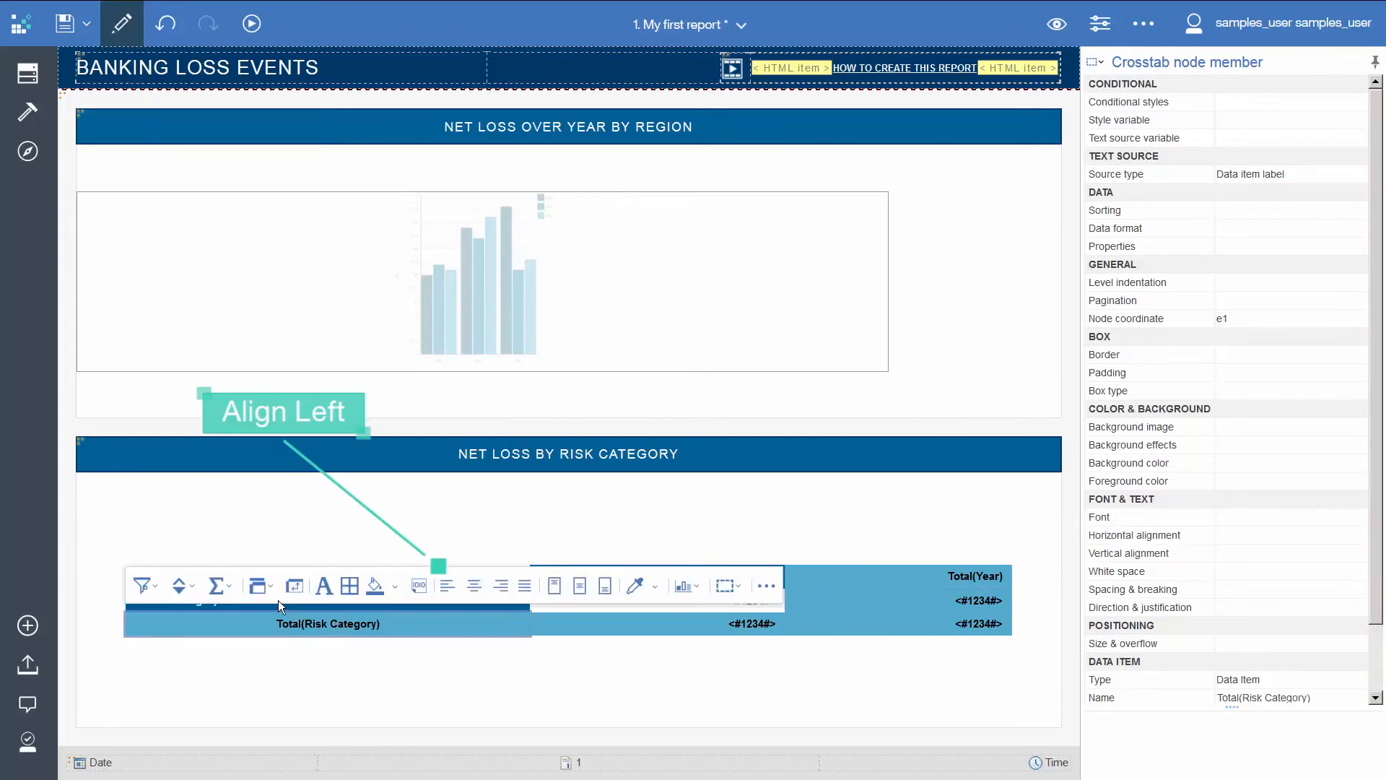
pyautogui.click(447, 586)
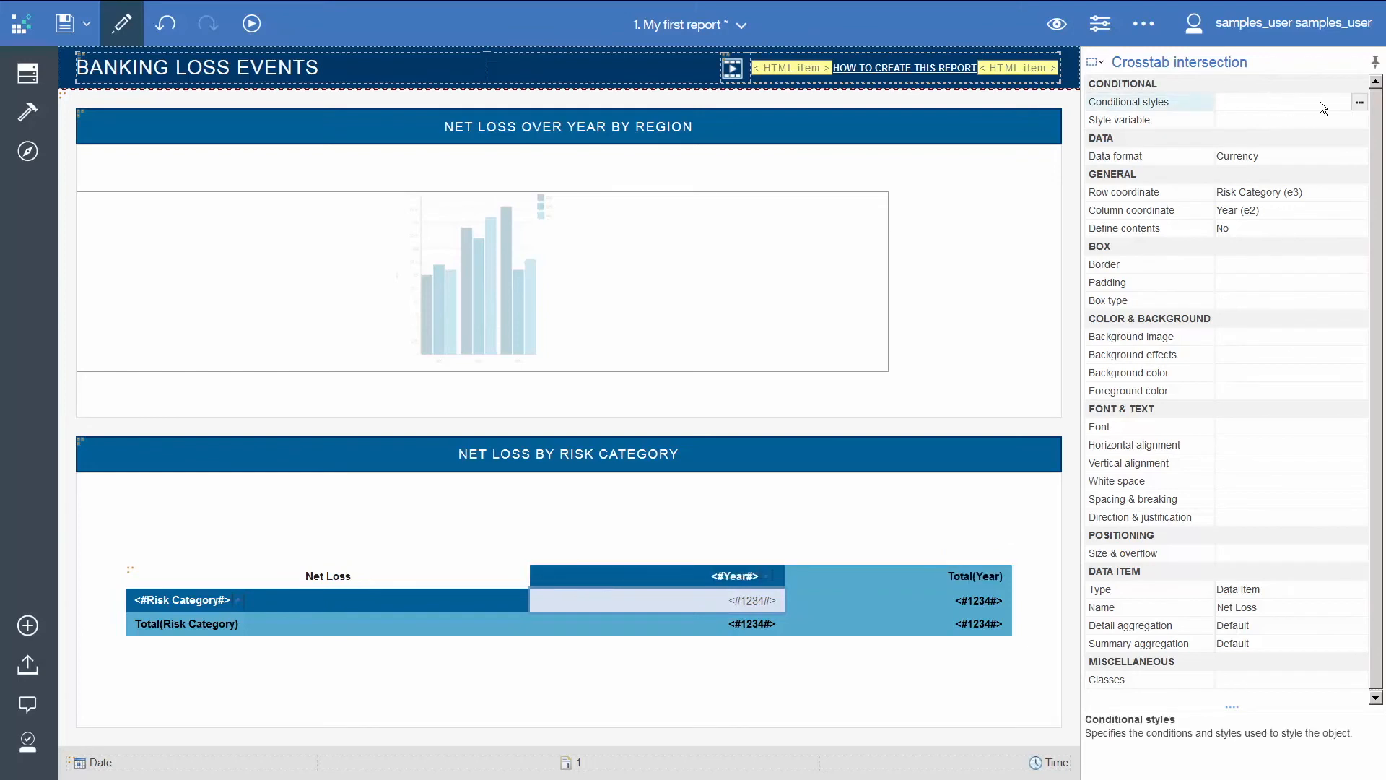
# Step: Create a new conditional style on Net Loss for the crosstab values and begin adding a threshold
pyautogui.click(1360, 103)
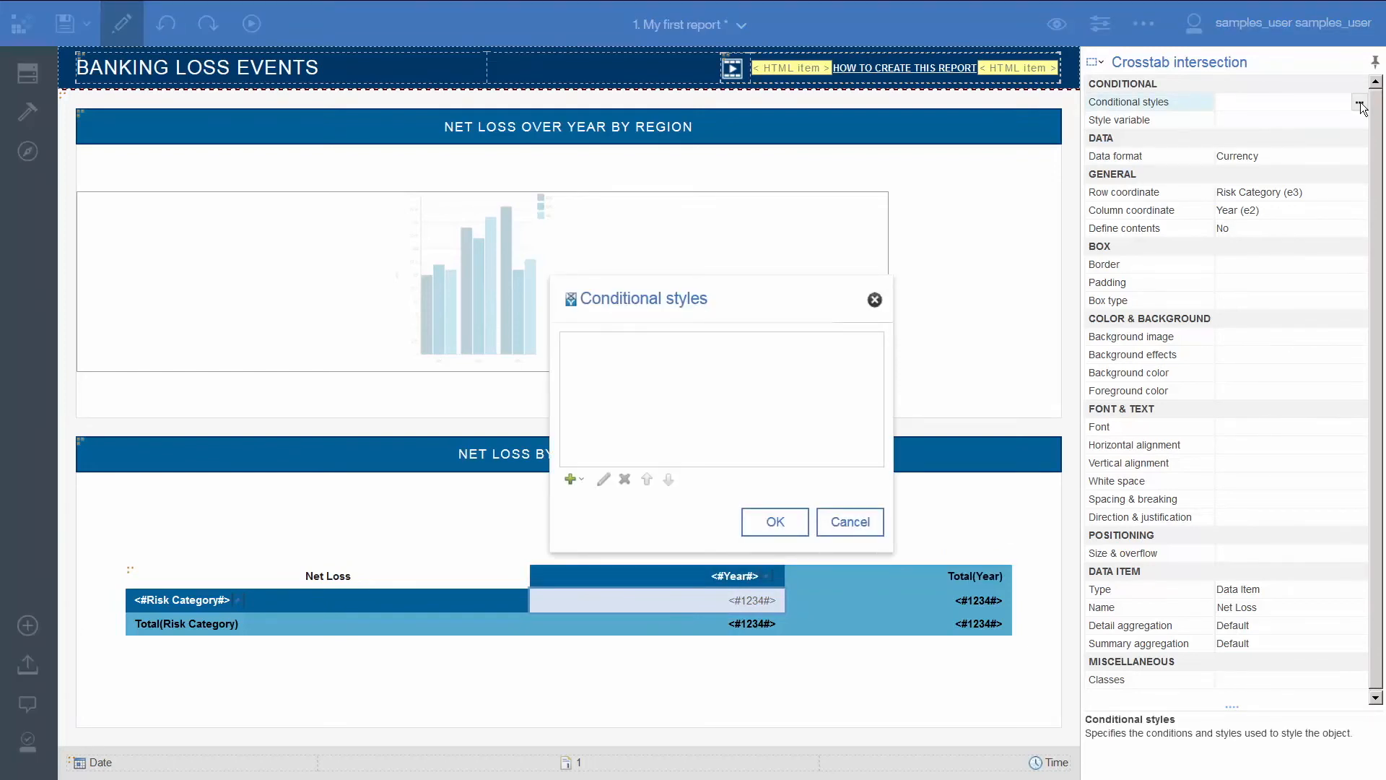
pyautogui.click(570, 479)
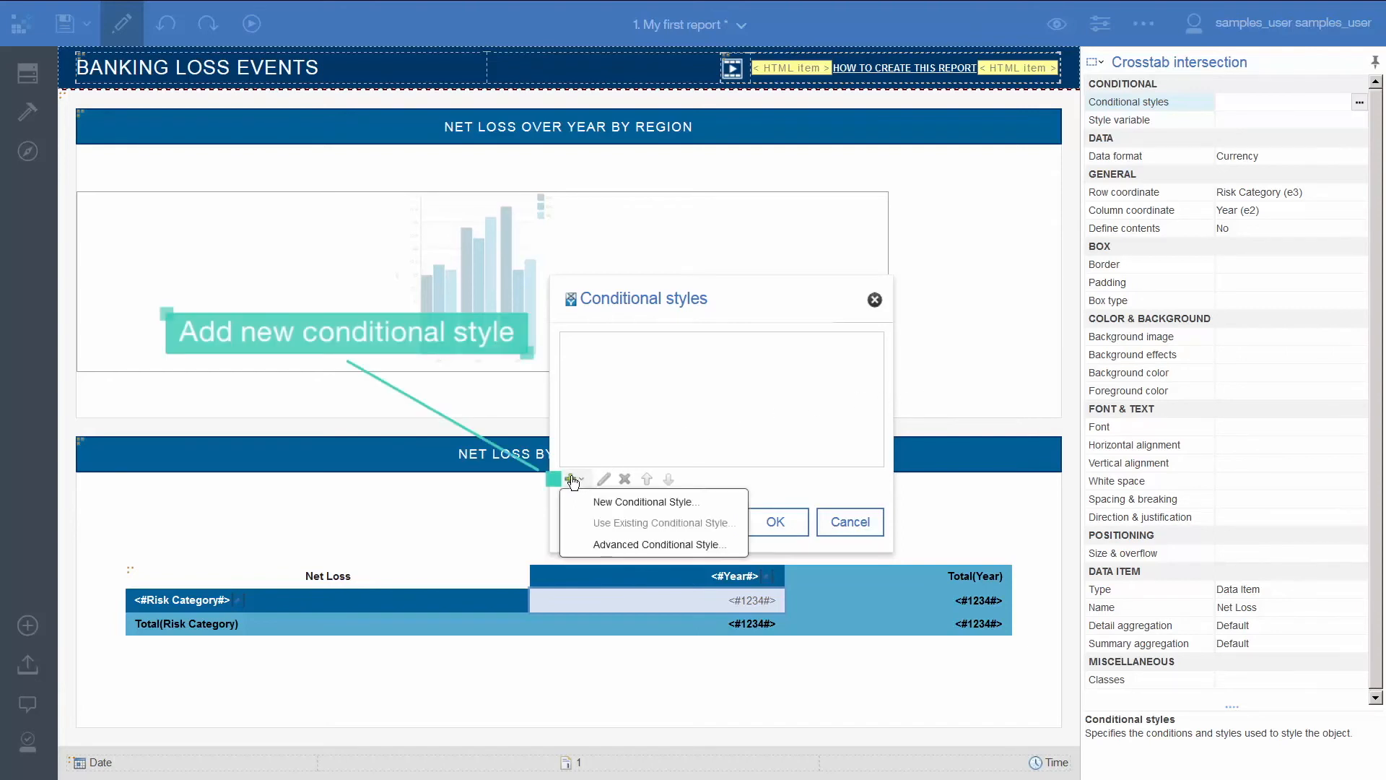
pyautogui.click(645, 501)
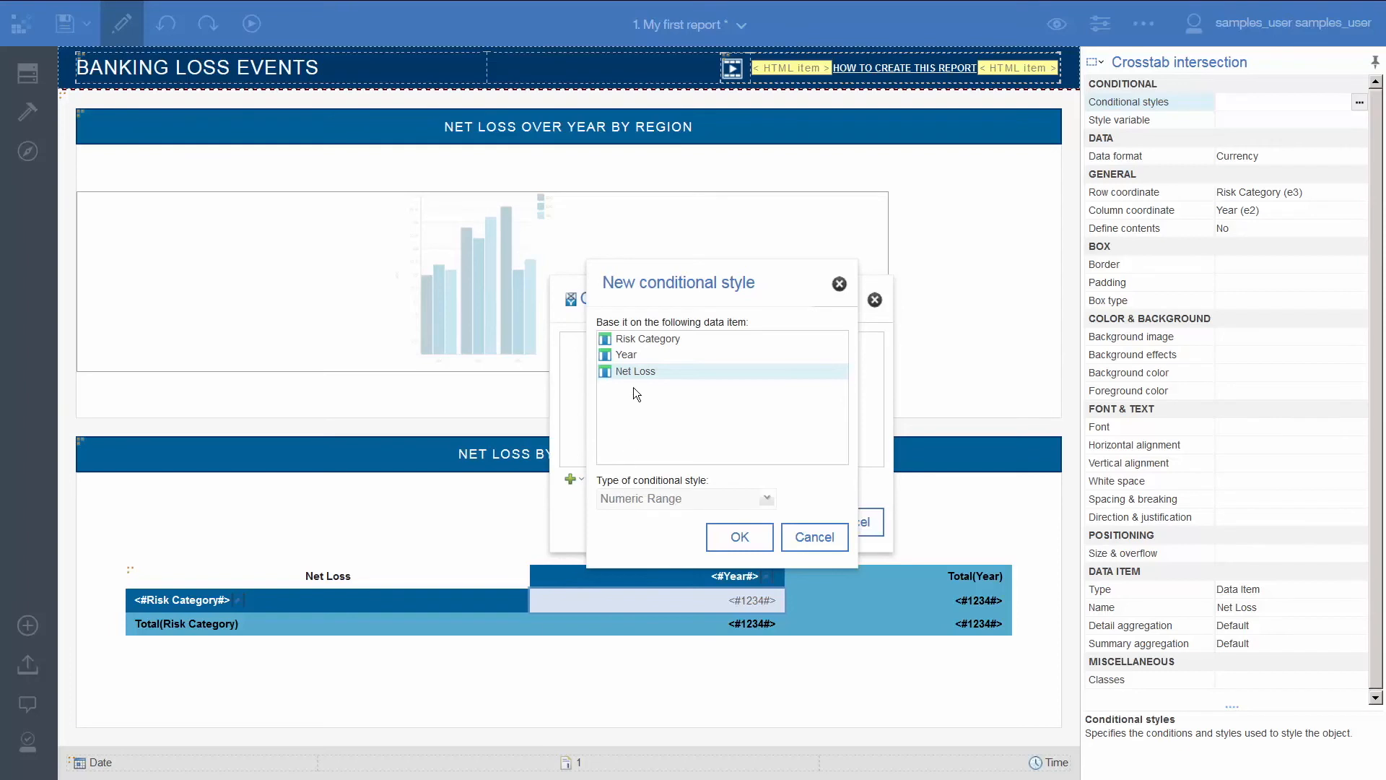
pyautogui.click(739, 536)
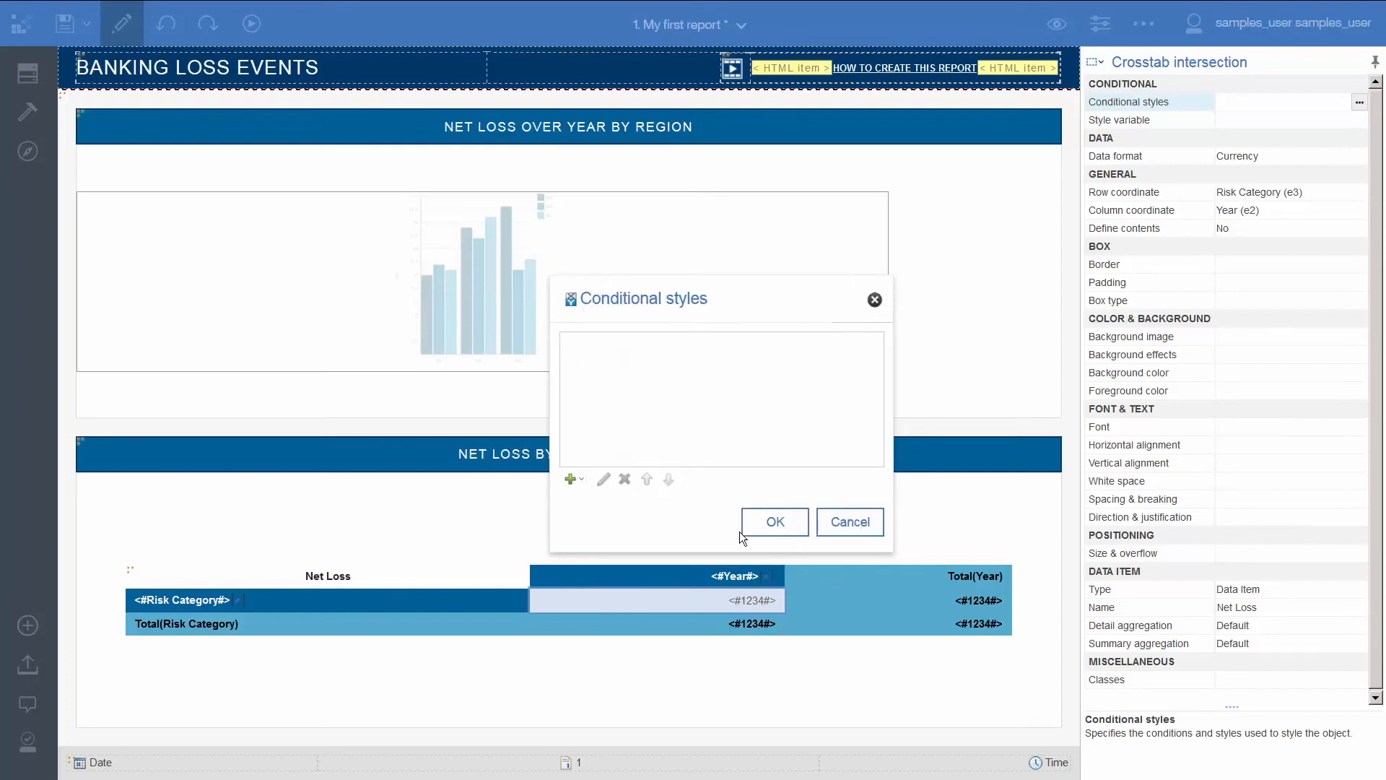
pyautogui.click(570, 479)
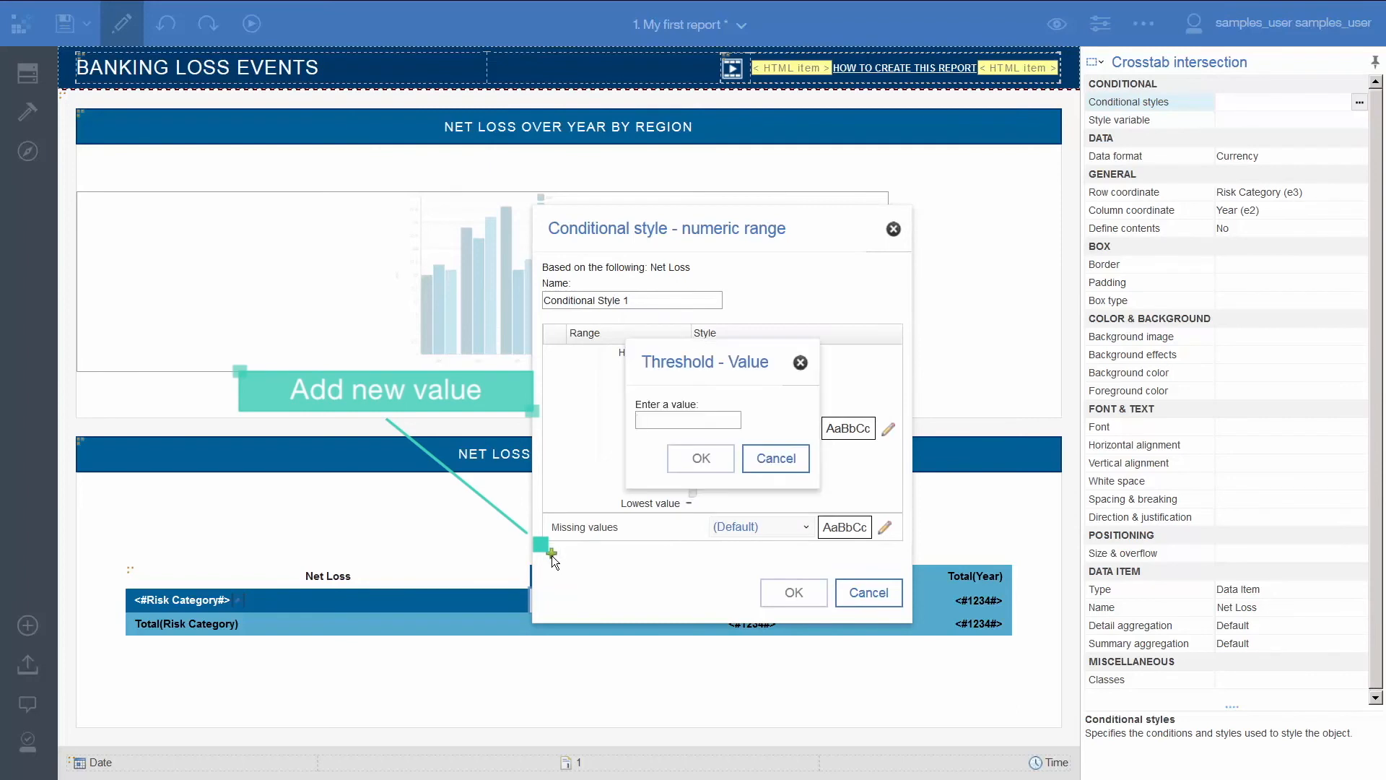
# Step: Style Net Loss above 15,000,000 as red Poor, then run the report as HTML
pyautogui.write('1')
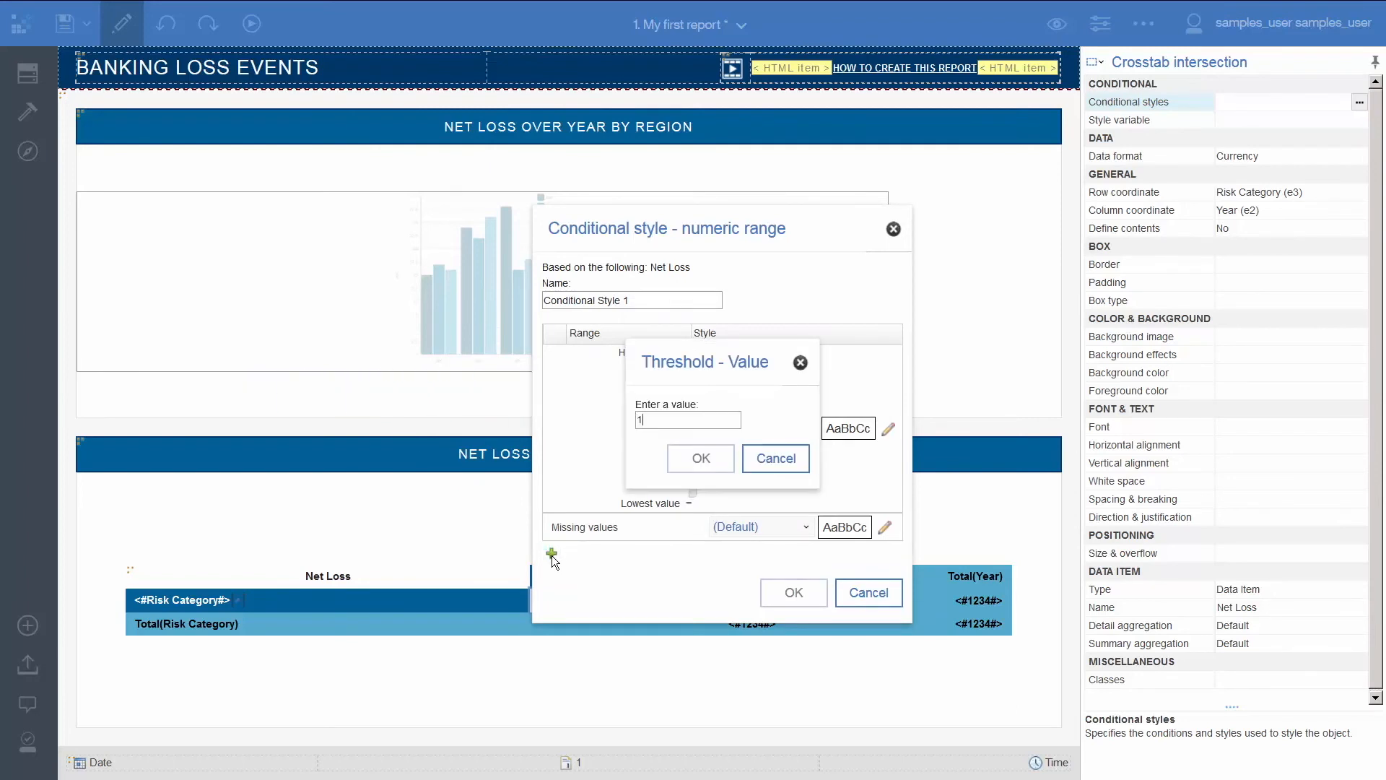
pyautogui.write('5000000')
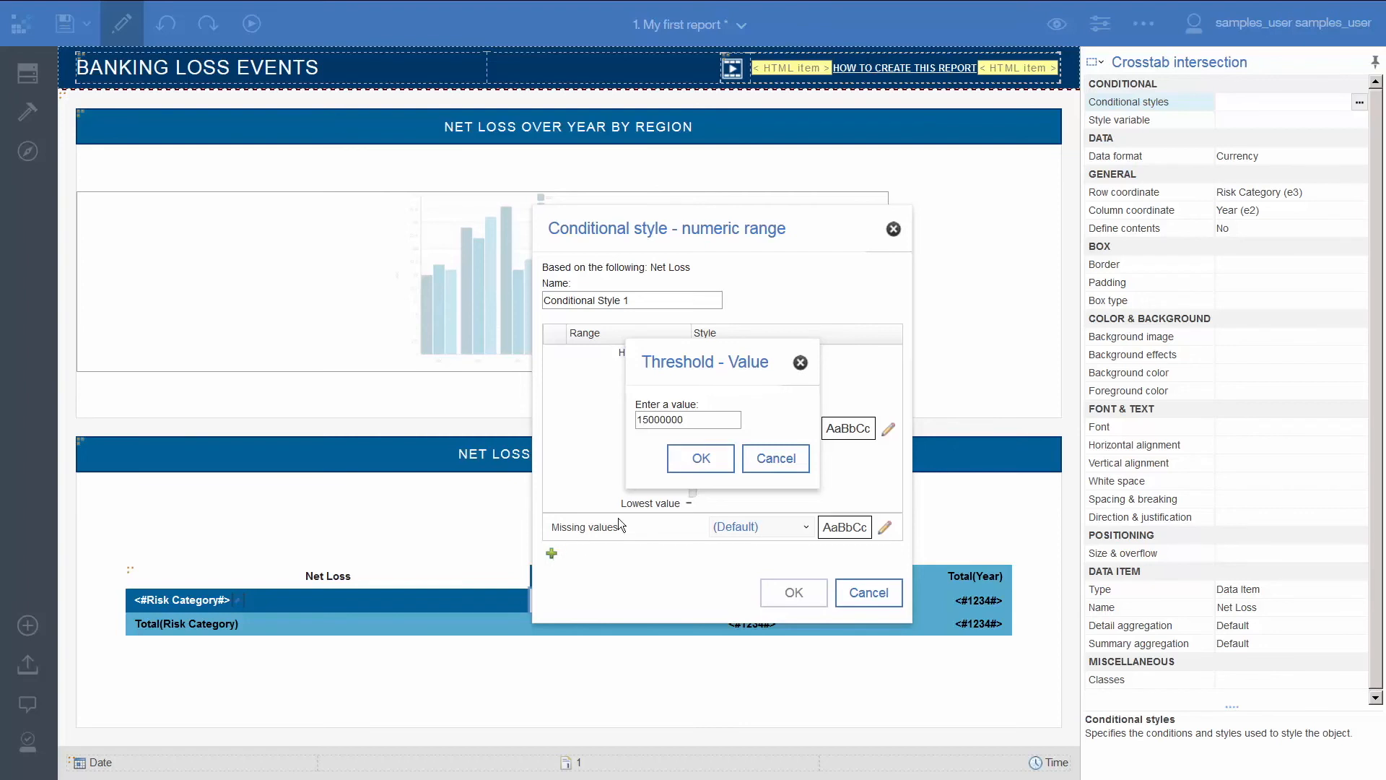
pyautogui.click(700, 458)
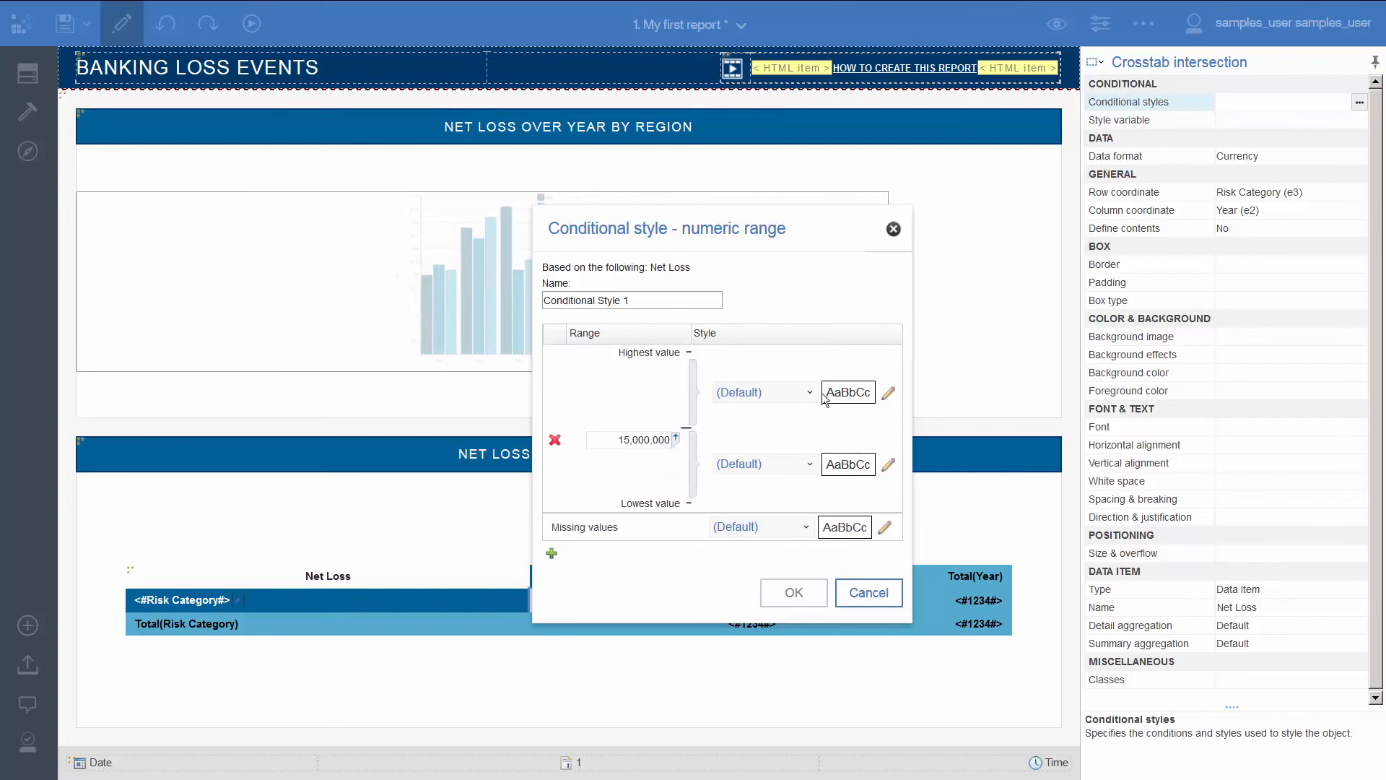
pyautogui.click(762, 392)
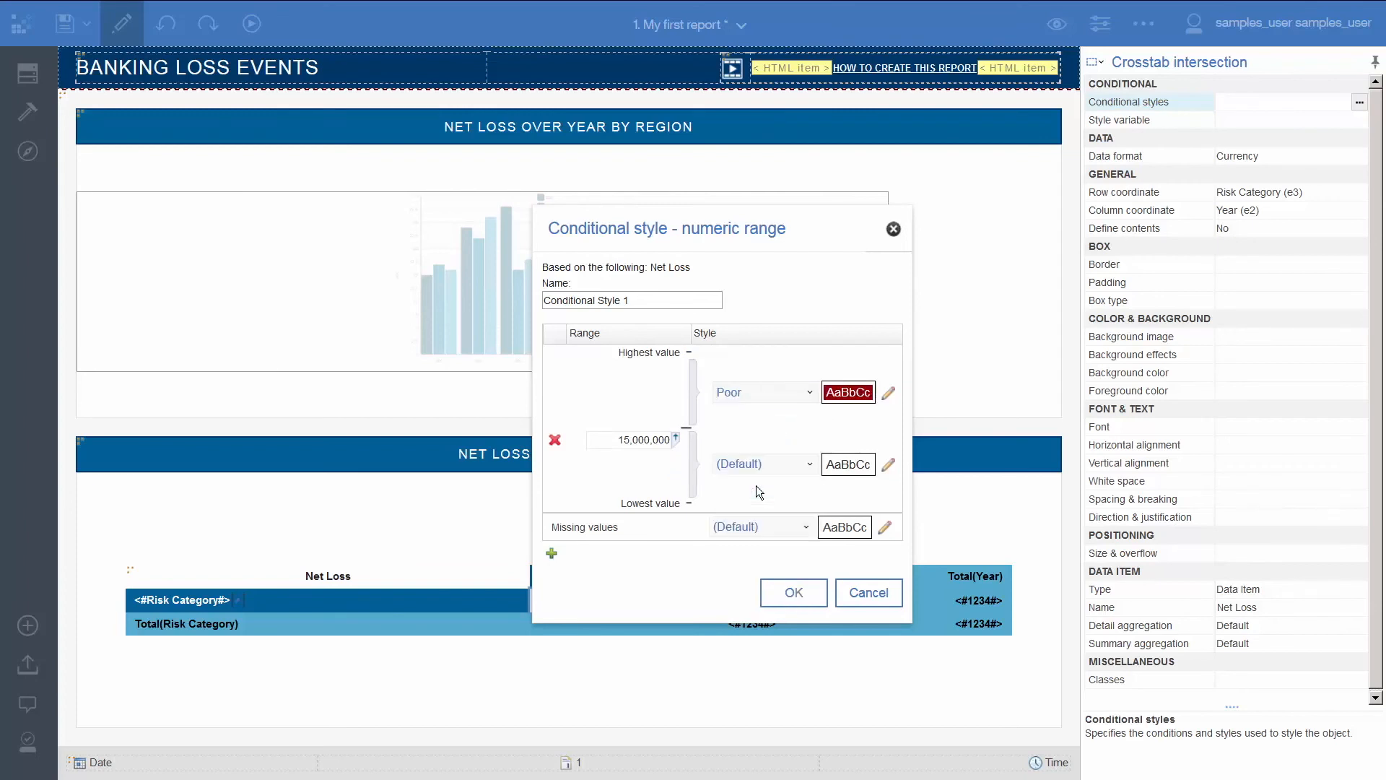
pyautogui.moveTo(849, 391)
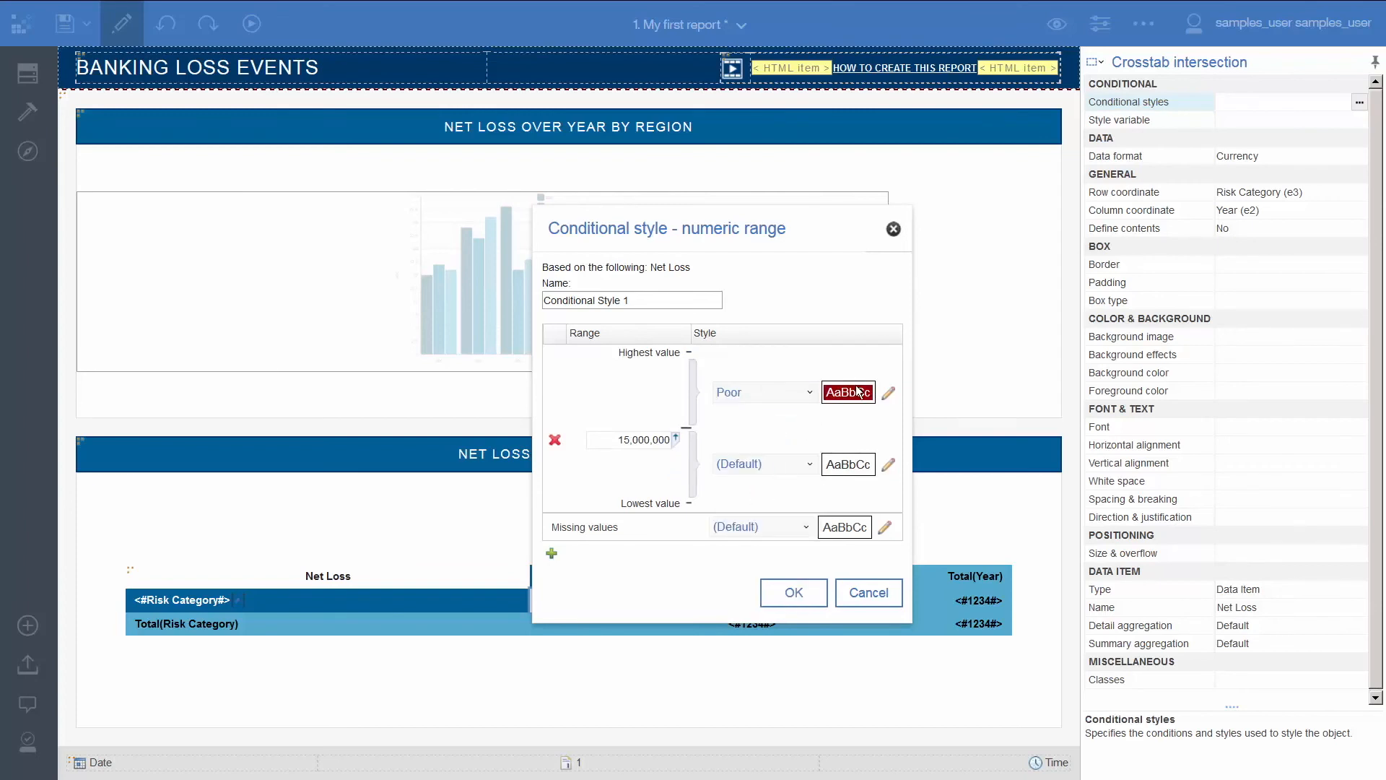
pyautogui.click(792, 592)
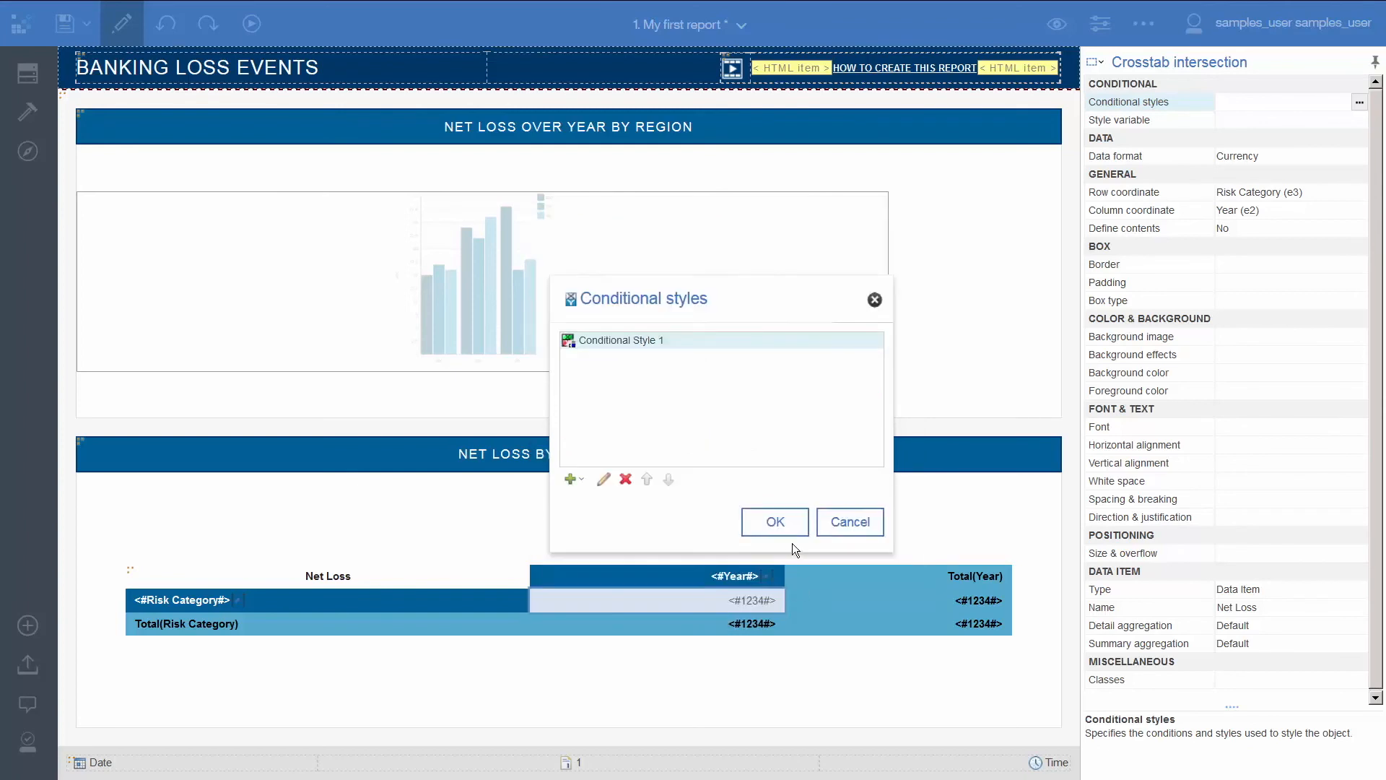
pyautogui.click(774, 521)
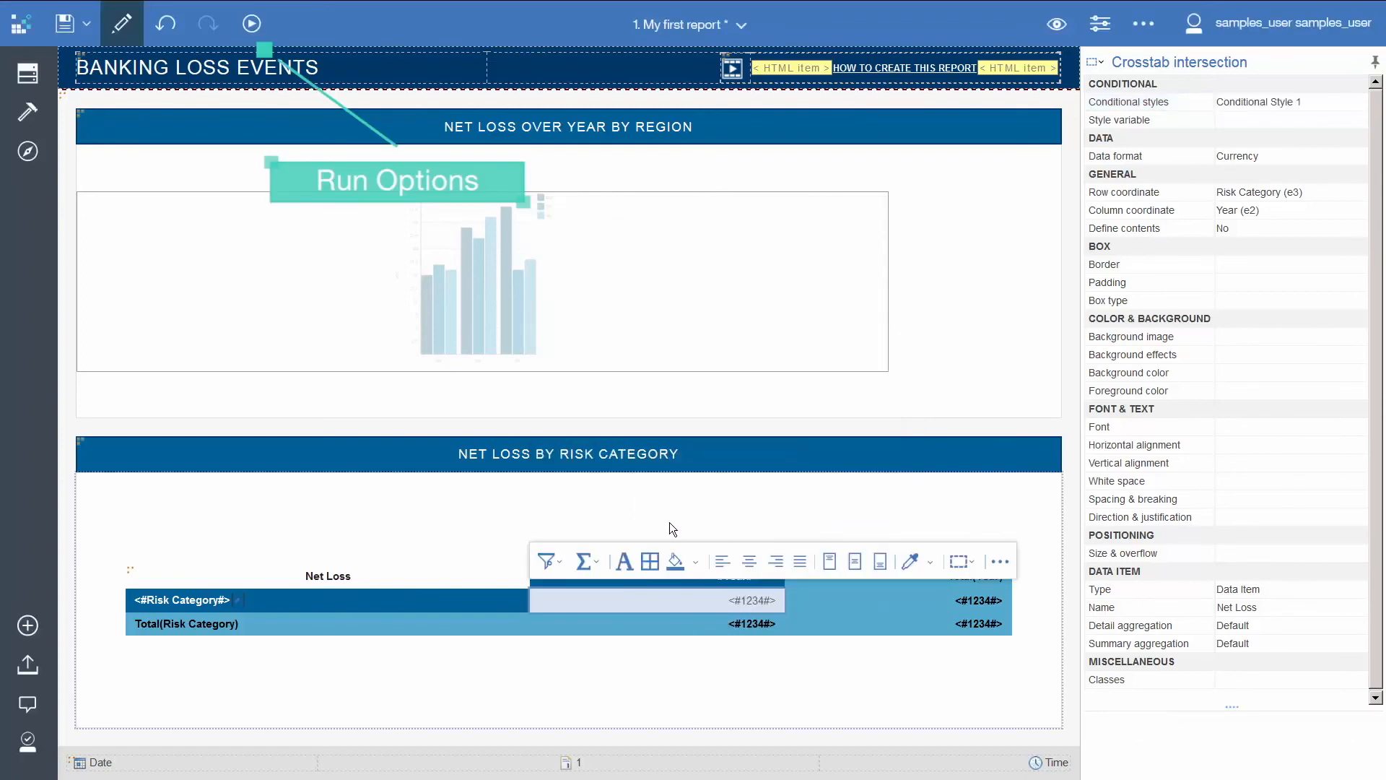
pyautogui.click(252, 24)
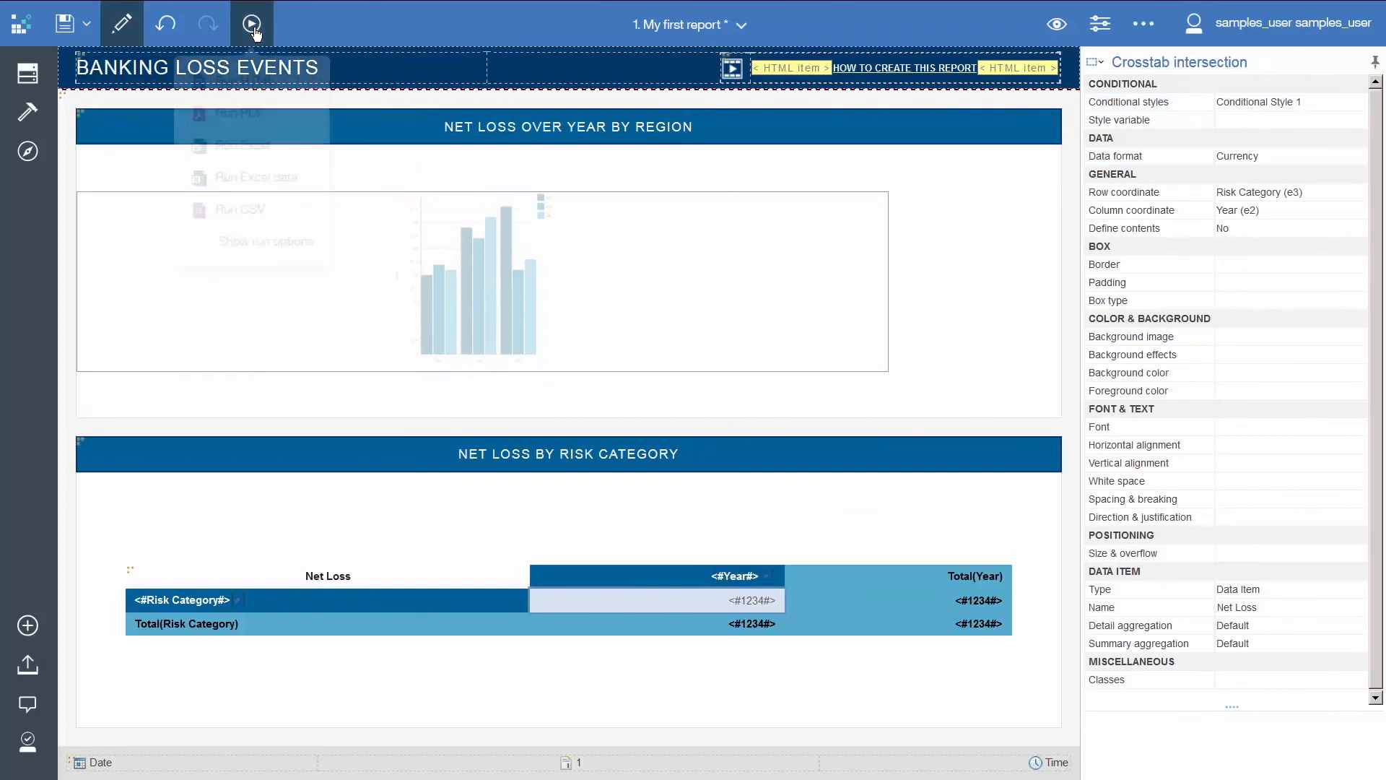
pyautogui.click(252, 24)
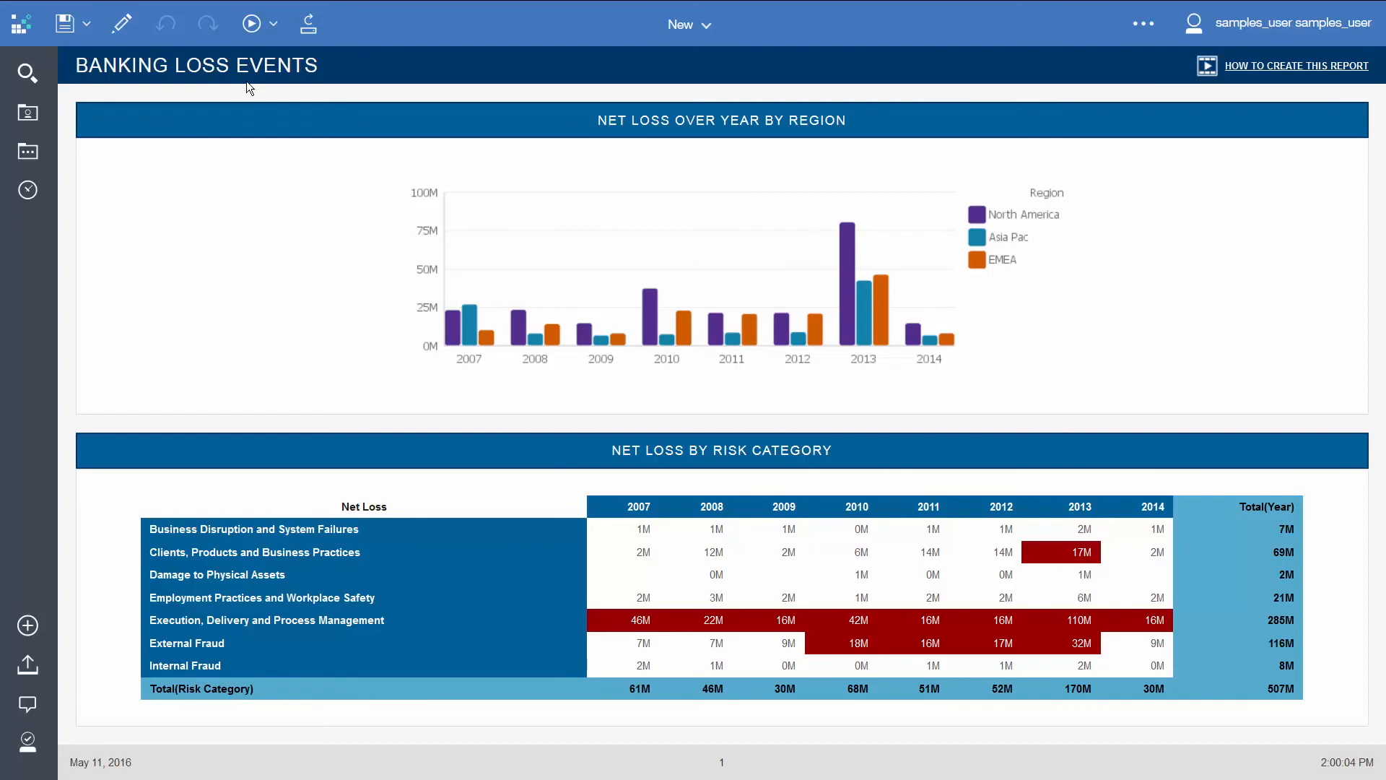
pyautogui.moveTo(64, 24)
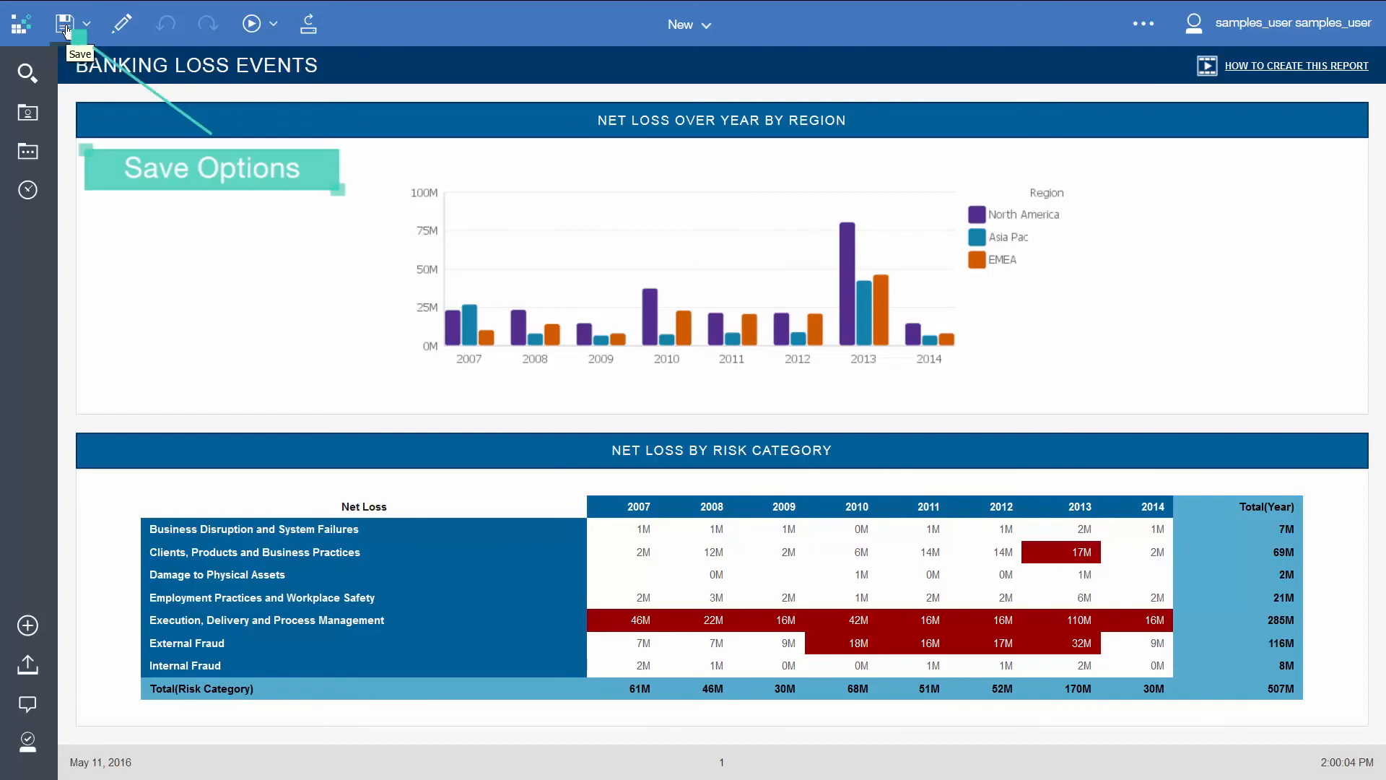